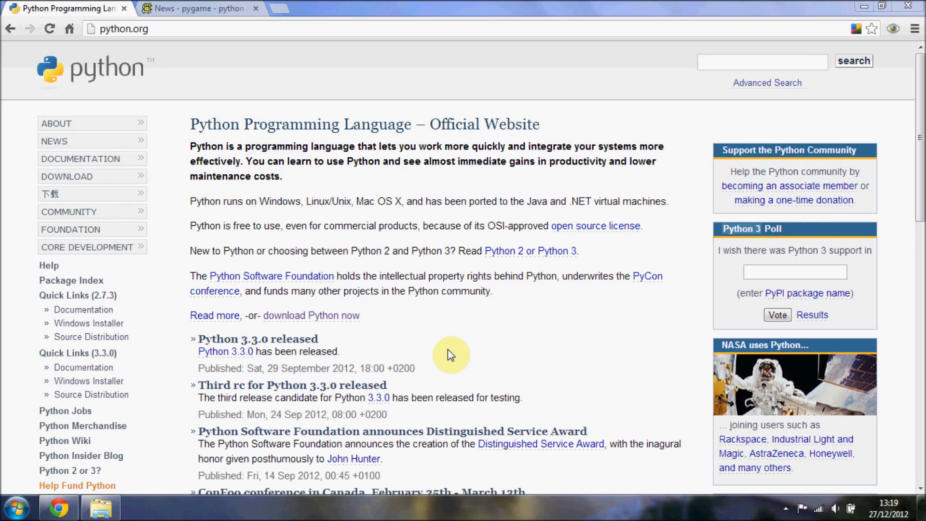
mouse_move(494, 355)
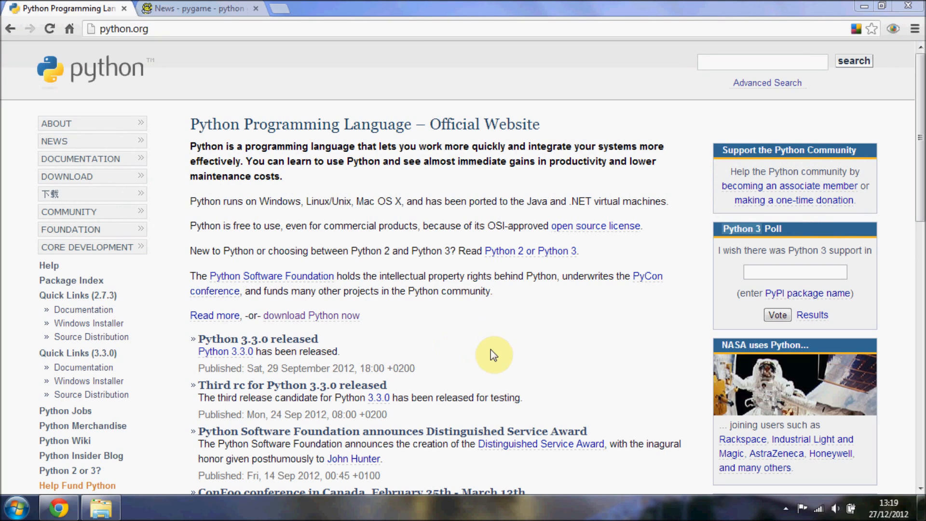
mouse_move(488, 326)
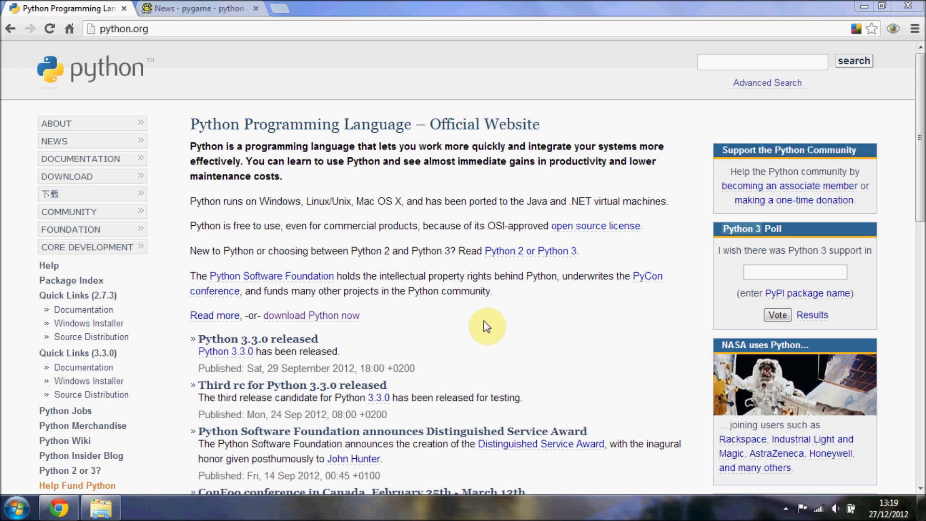
mouse_move(244, 99)
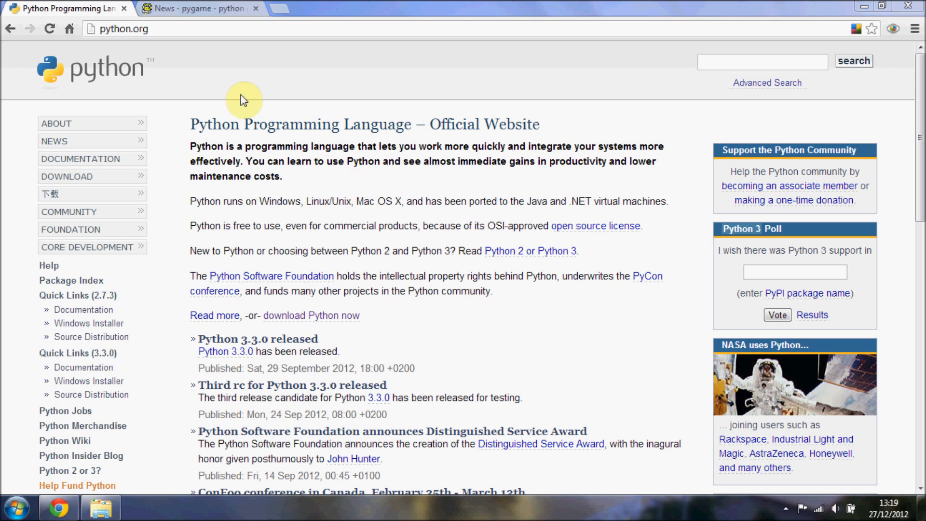
mouse_move(192, 124)
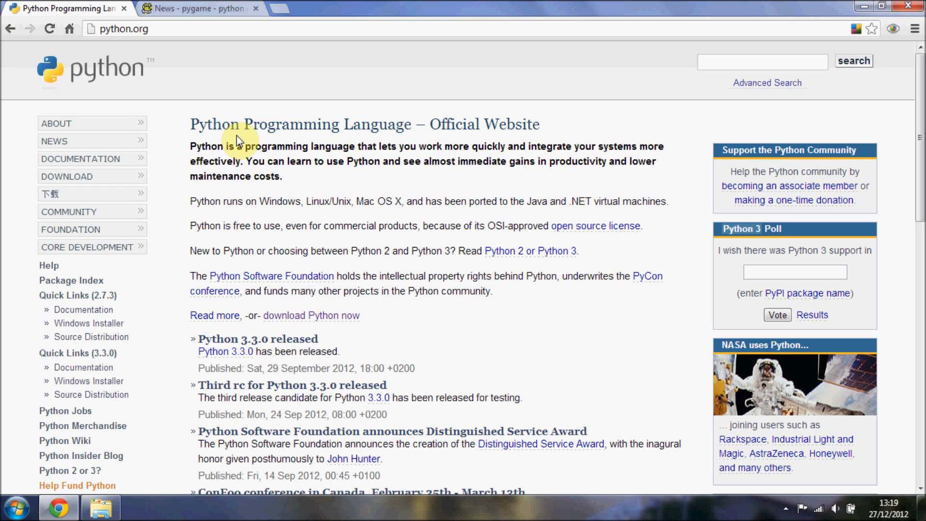
mouse_move(210, 5)
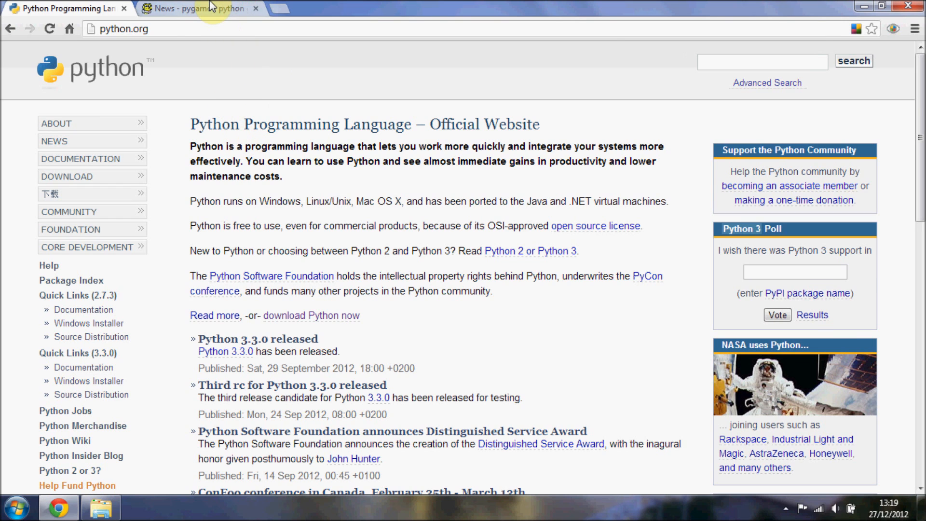
- Go back to python.org and view its download page listing versions 2.7.3 and 3.3.0
click(195, 8)
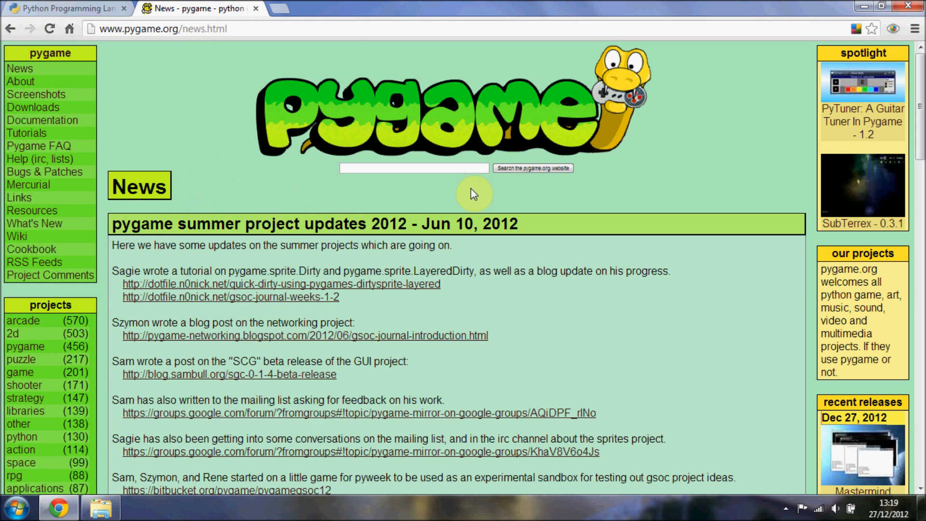
mouse_move(214, 265)
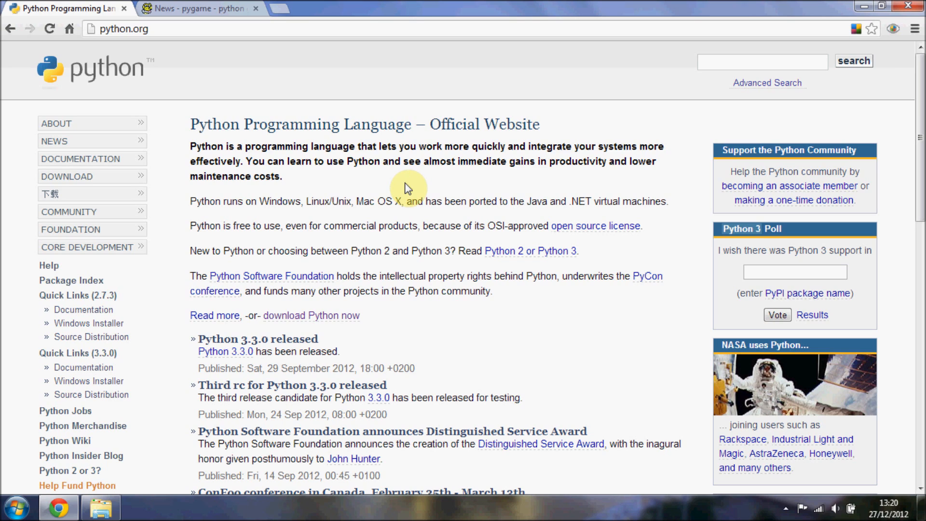
mouse_move(154, 190)
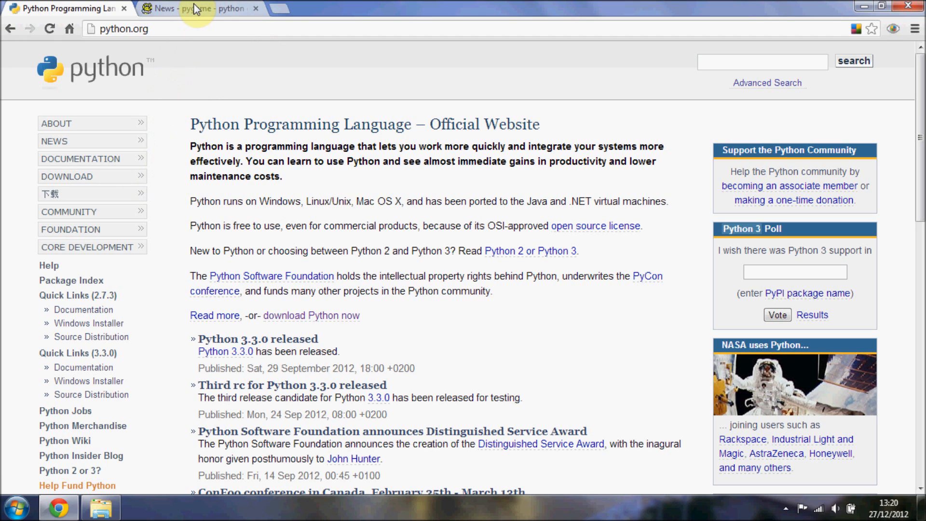
mouse_move(198, 9)
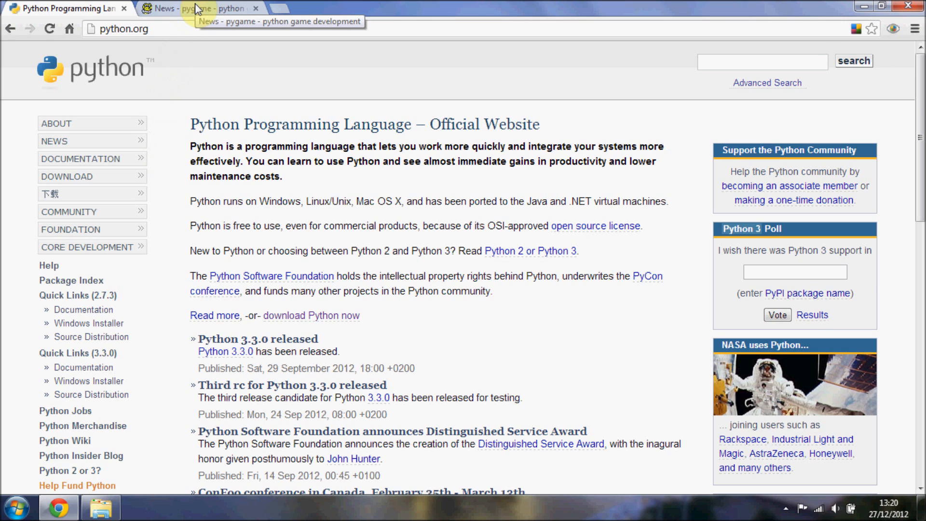
click(195, 8)
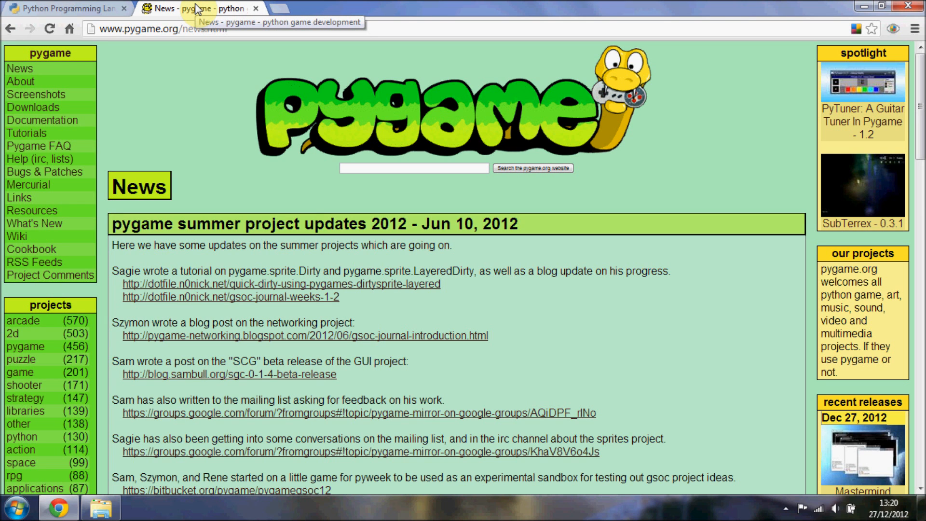
click(65, 9)
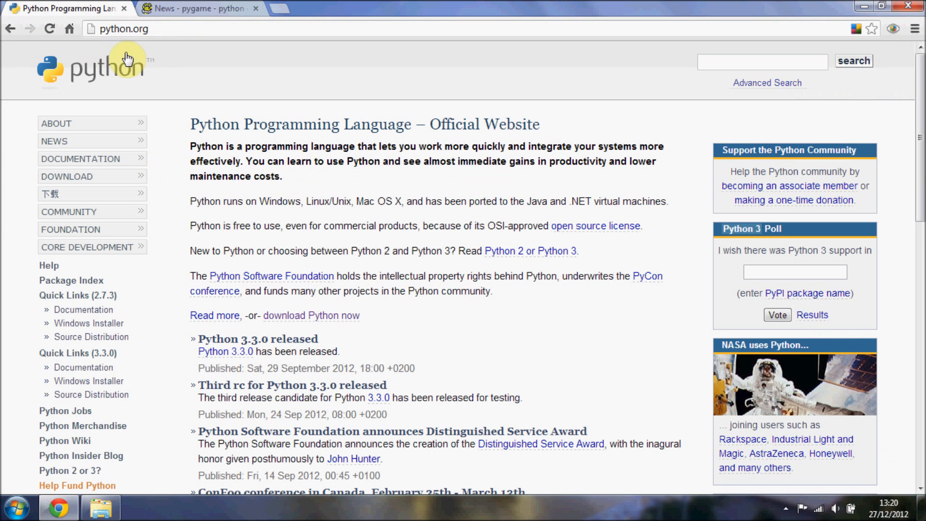
click(68, 176)
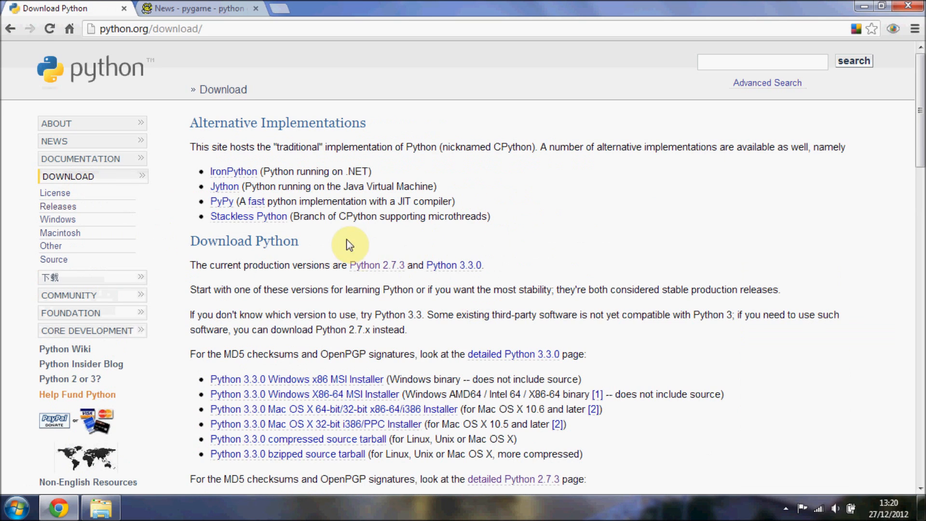
mouse_move(552, 226)
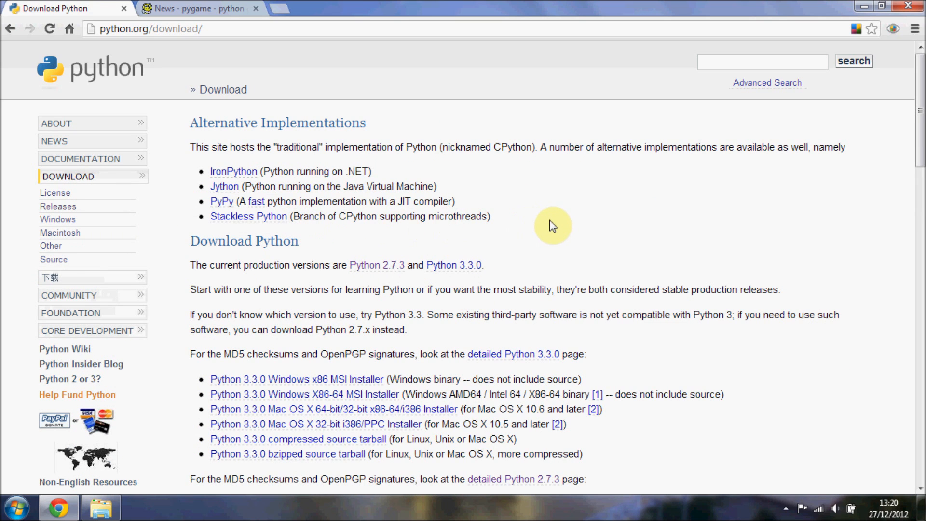
scroll(down, 3)
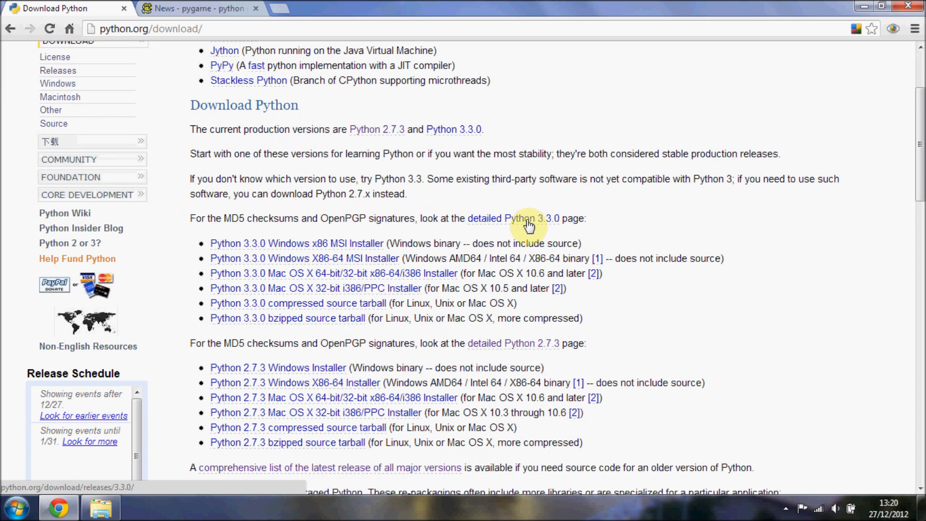
scroll(up, 3)
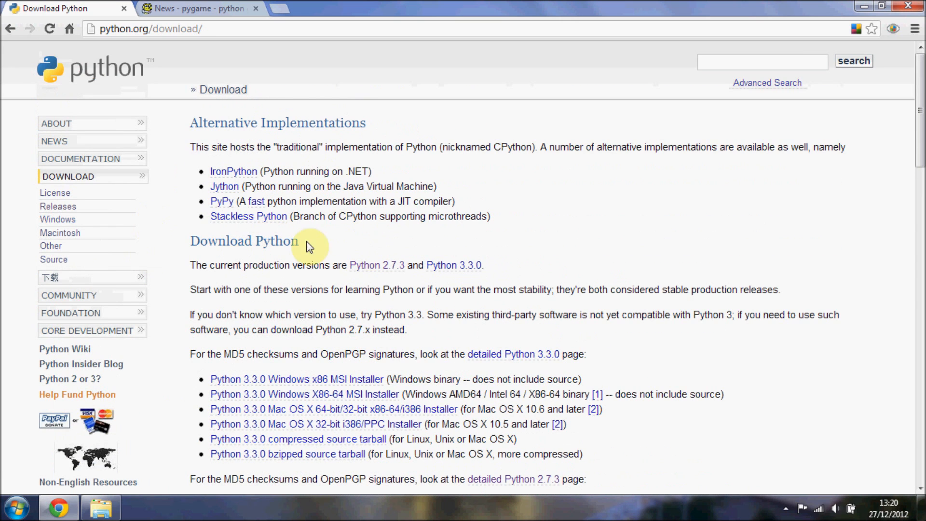
mouse_move(212, 8)
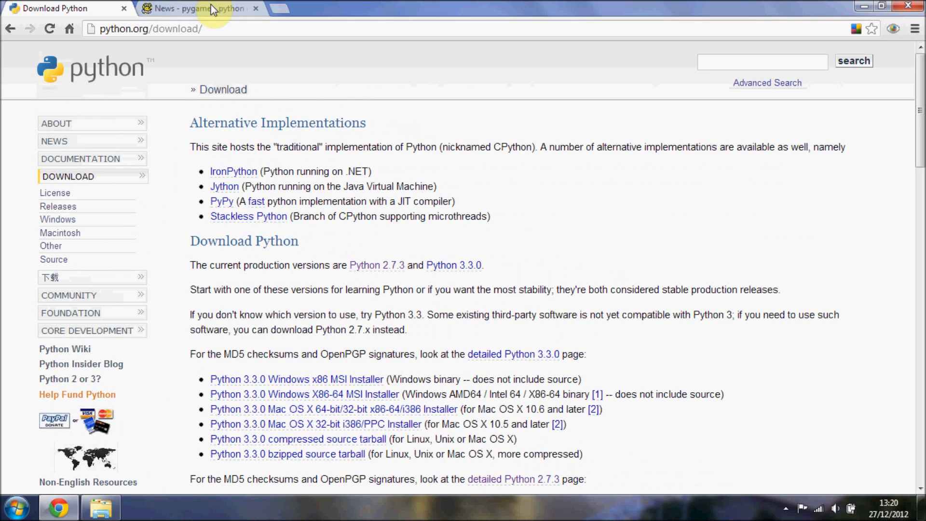
- In the pygame tab, show the downloads page with its Windows installers
click(201, 8)
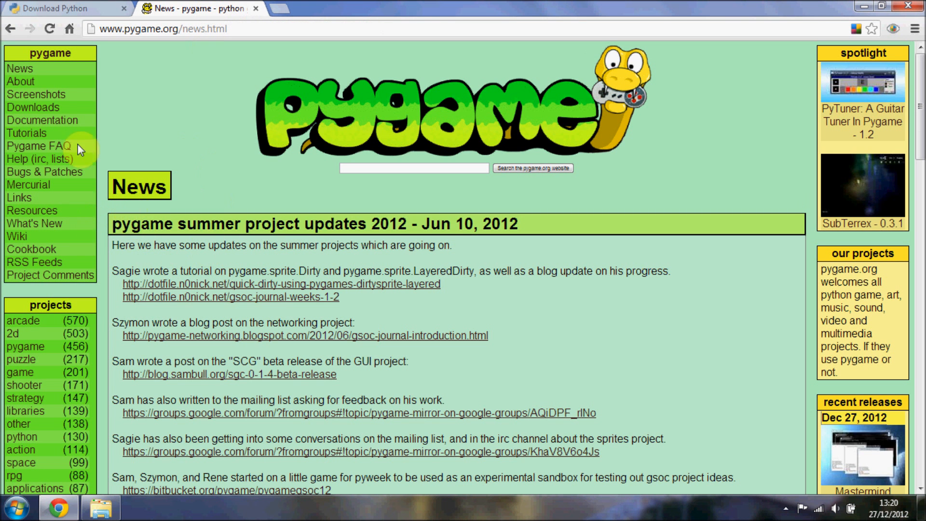
click(33, 107)
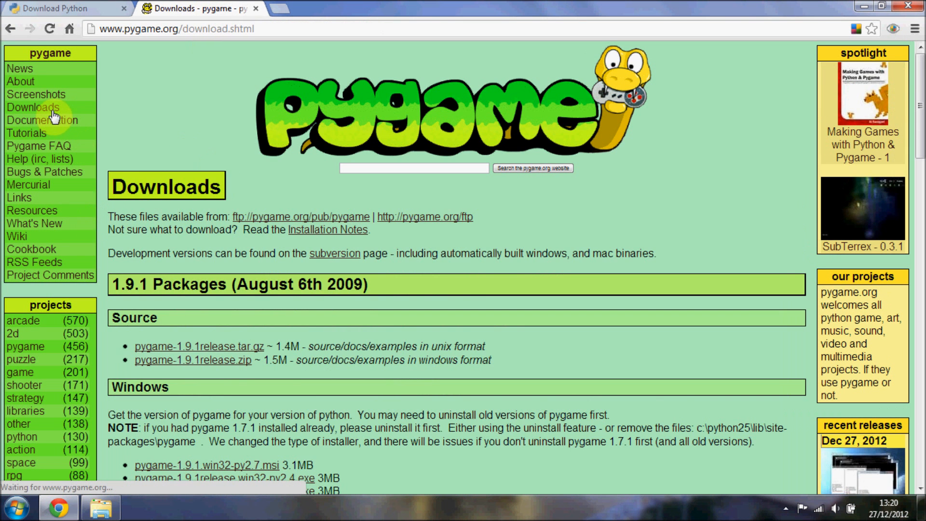
scroll(down, 3)
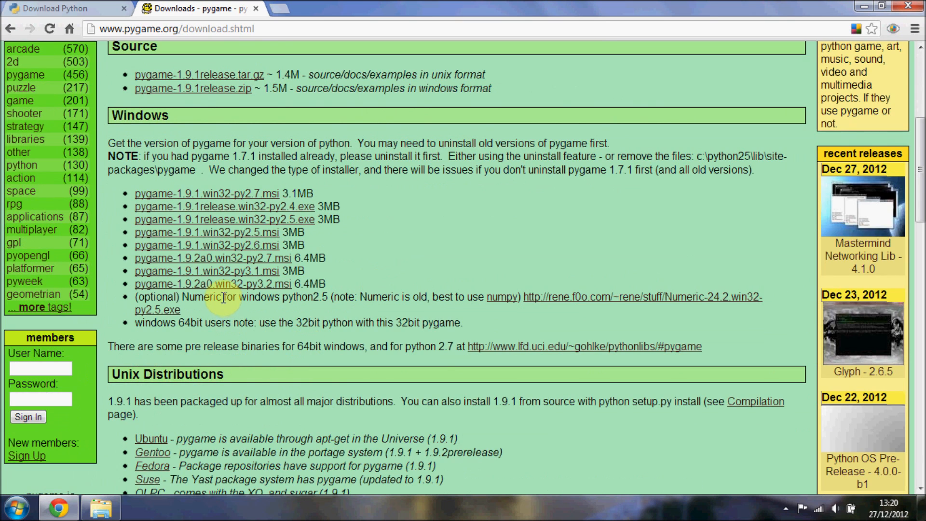
mouse_move(254, 297)
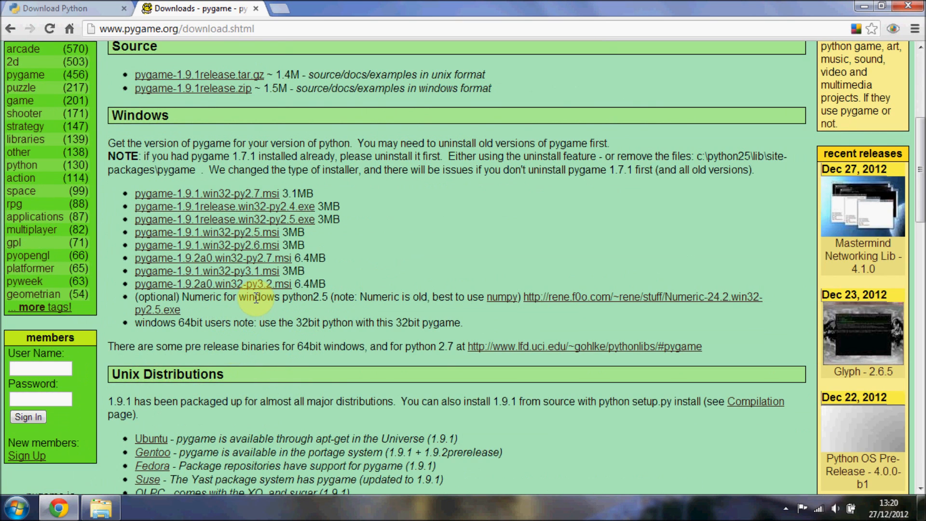
mouse_move(257, 311)
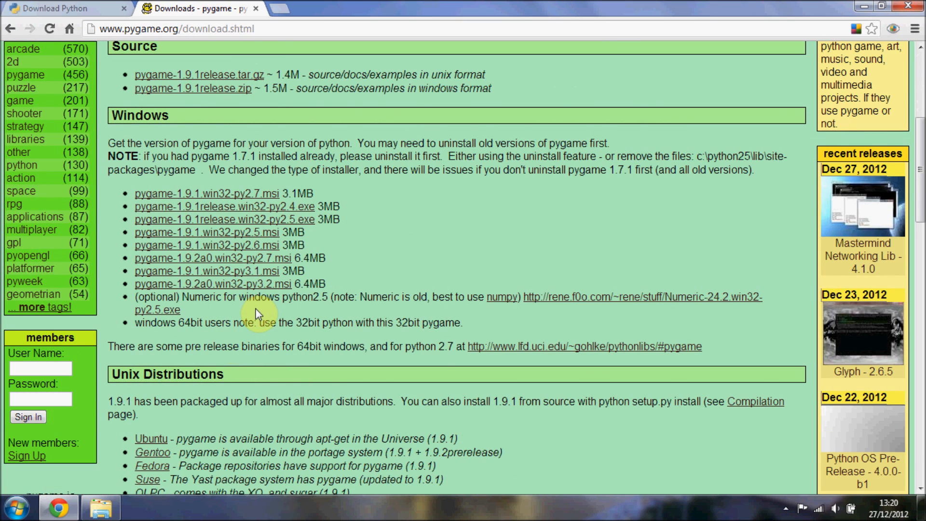
mouse_move(211, 284)
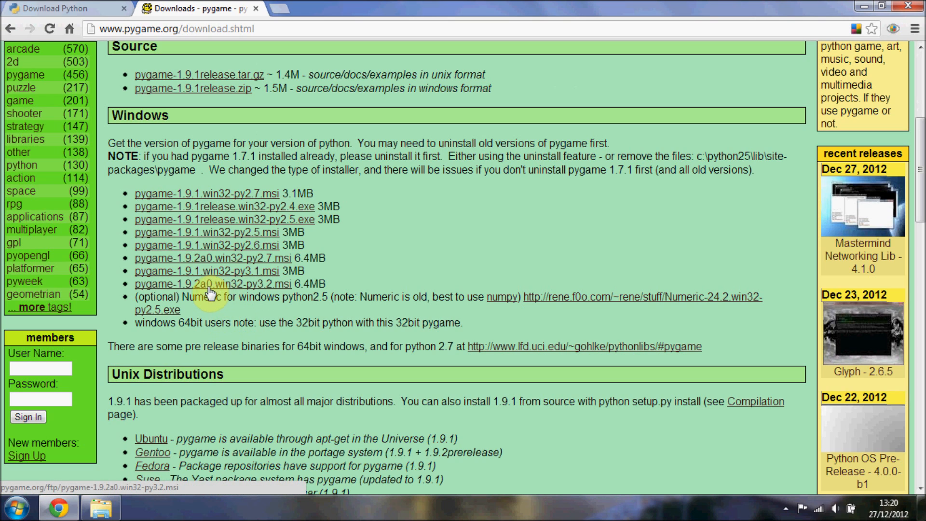
mouse_move(237, 294)
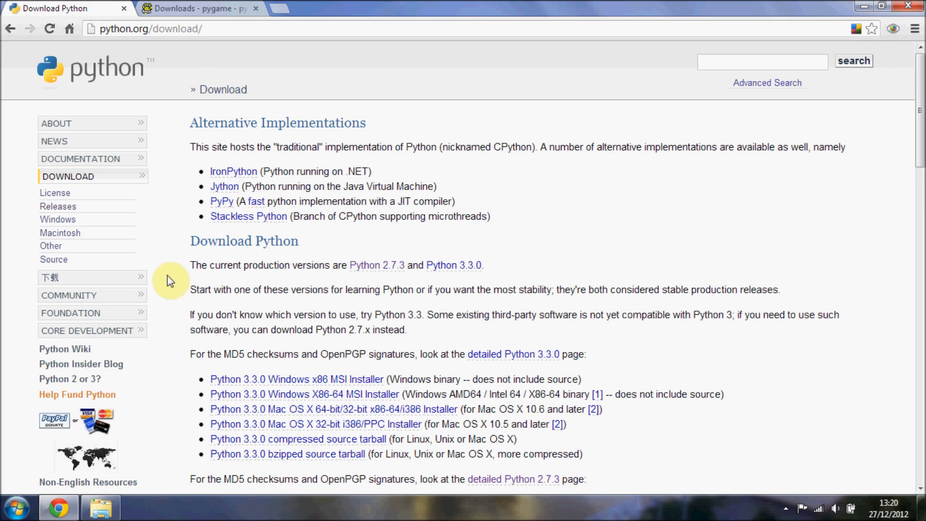
mouse_move(58, 219)
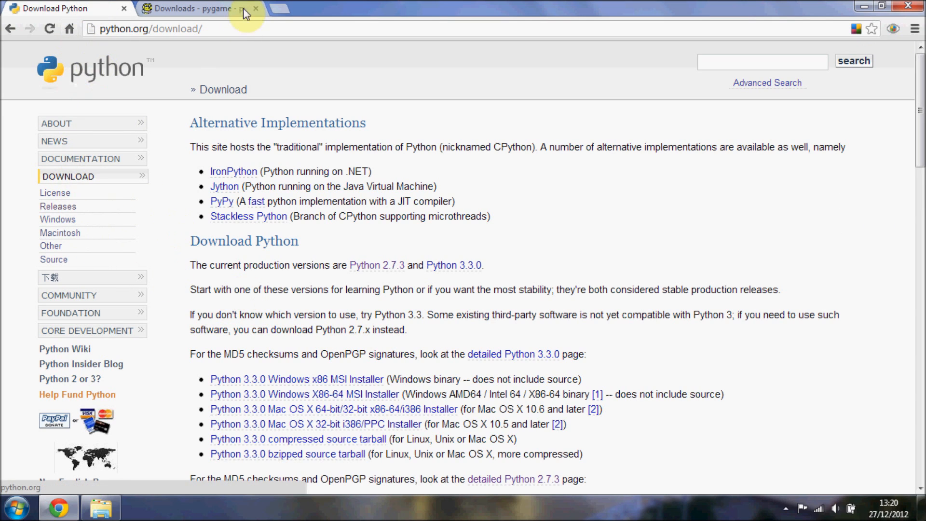
mouse_move(379, 244)
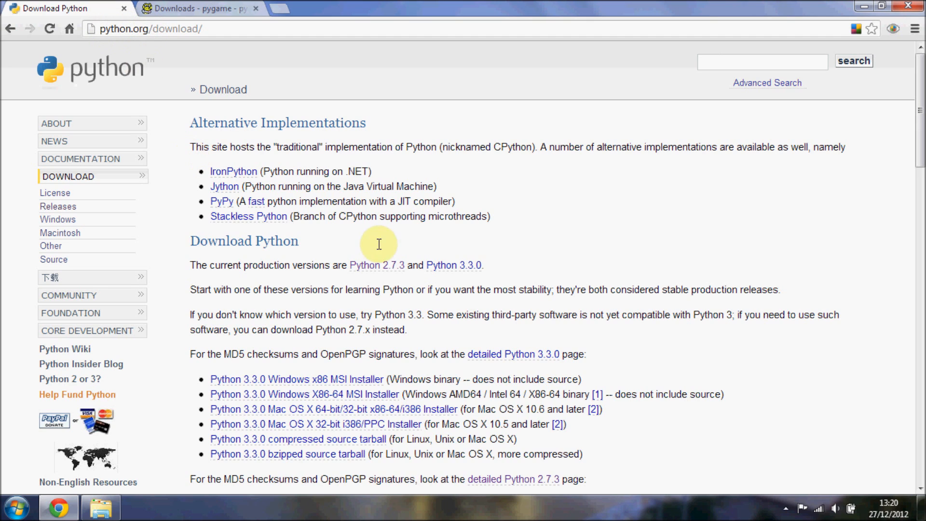
- Open Python 3.2.3 from the releases list and scroll to its Windows x86 MSI installers
click(68, 176)
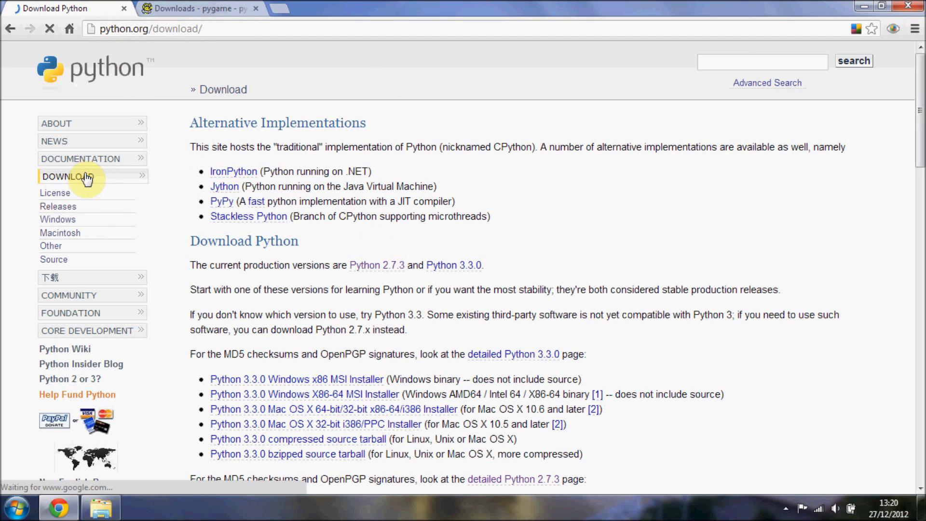
mouse_move(58, 206)
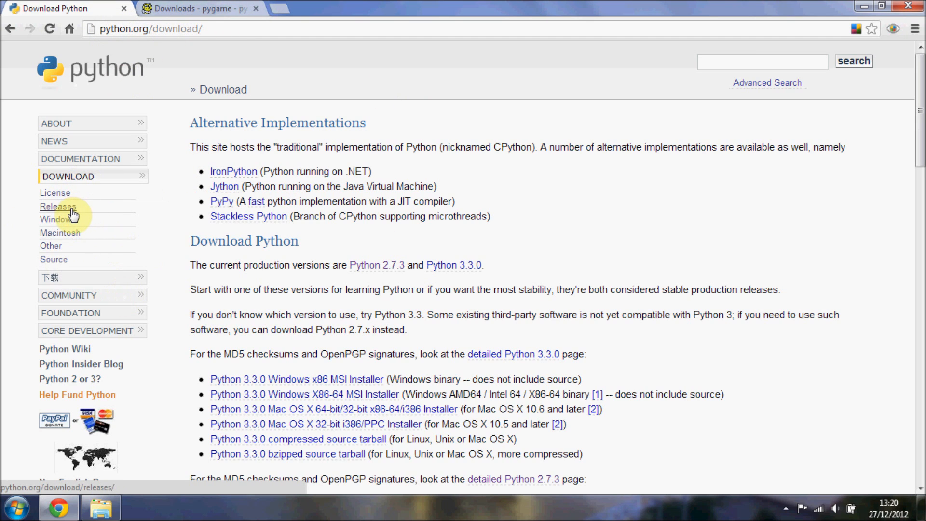
click(57, 206)
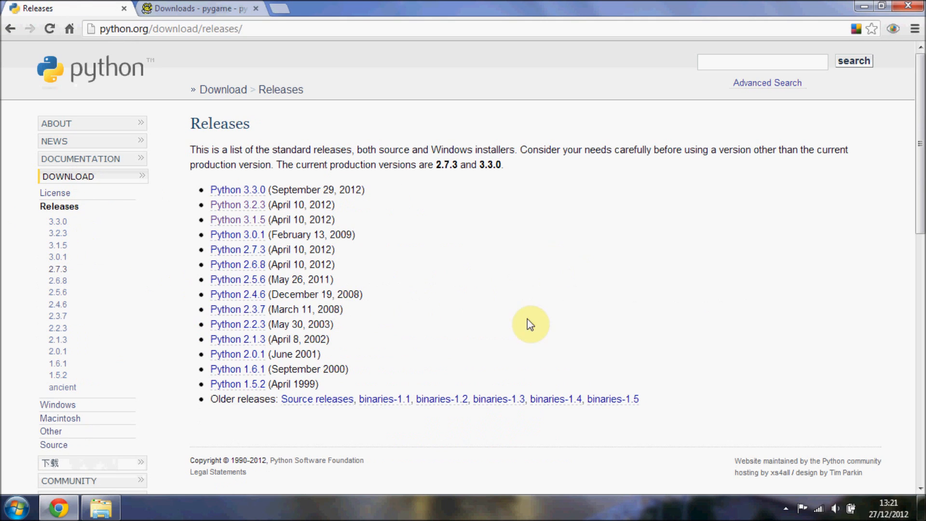
mouse_move(237, 205)
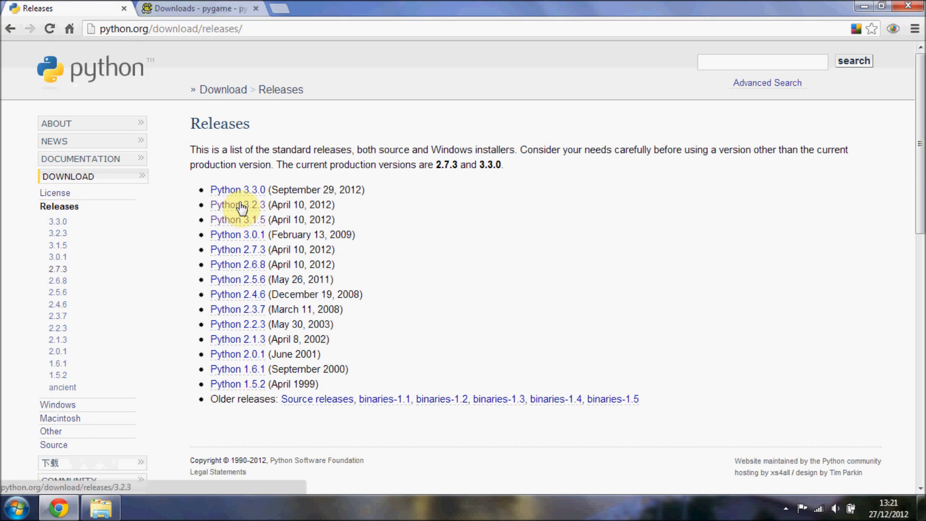
click(238, 205)
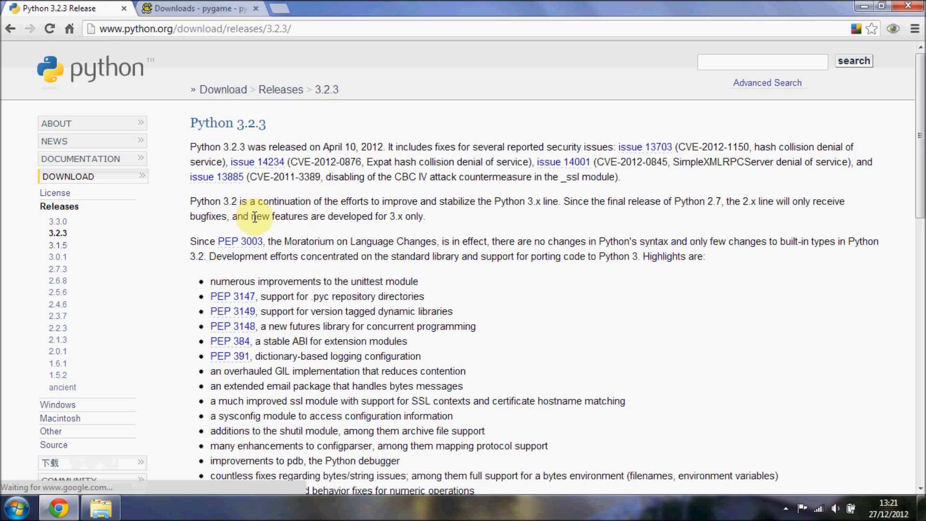
scroll(down, 3)
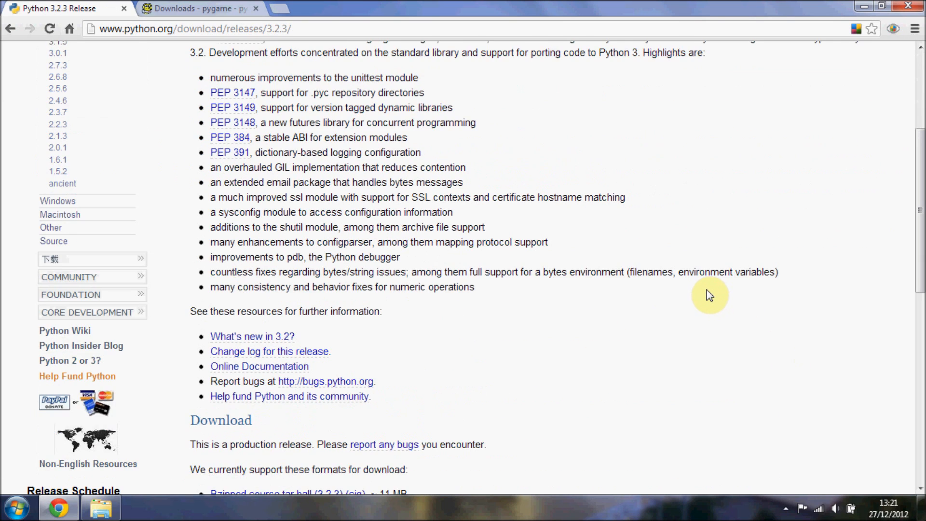
scroll(down, 3)
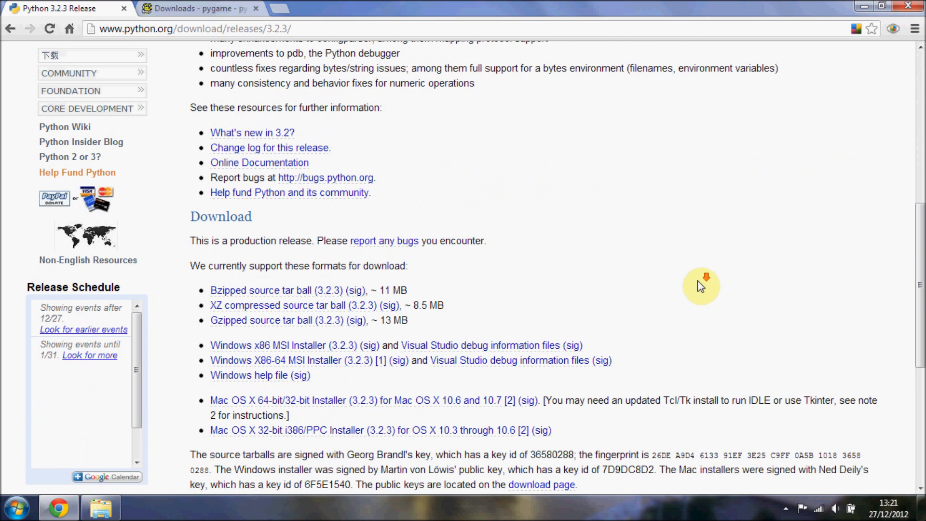
scroll(down, 3)
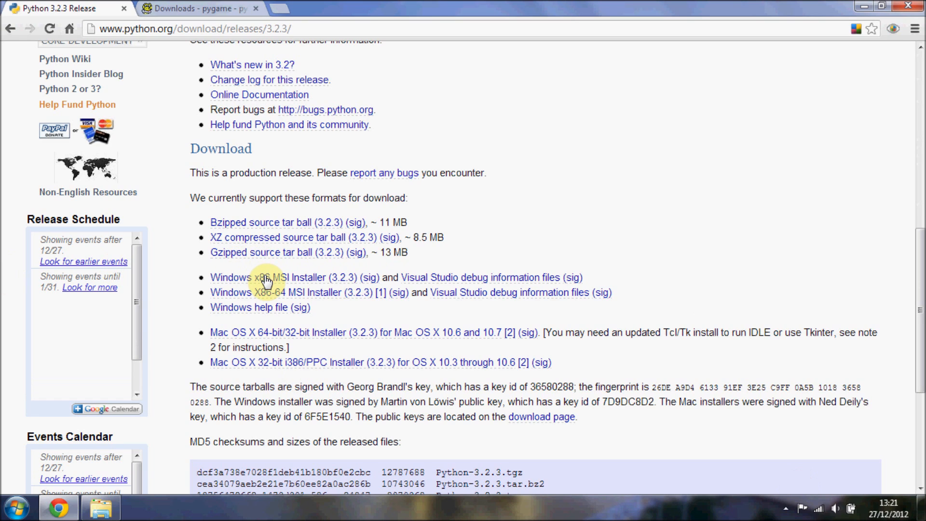
mouse_move(267, 282)
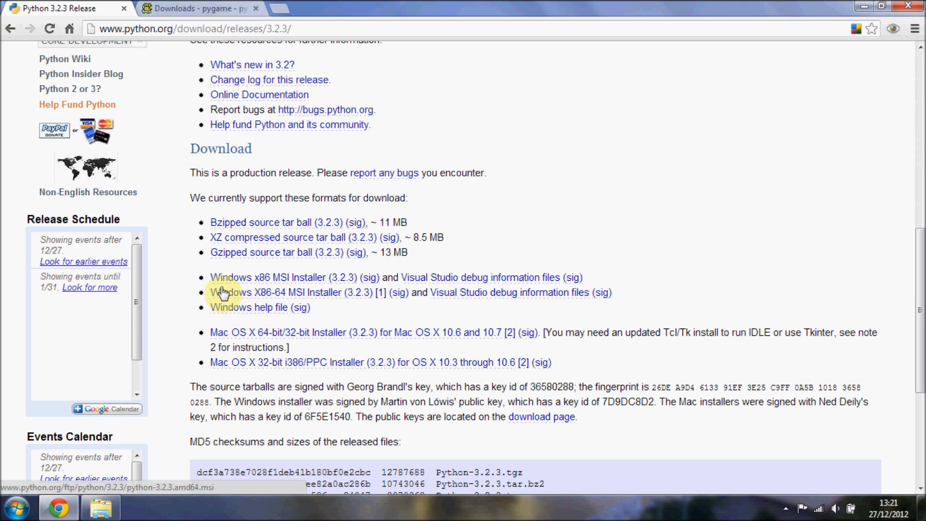
mouse_move(352, 338)
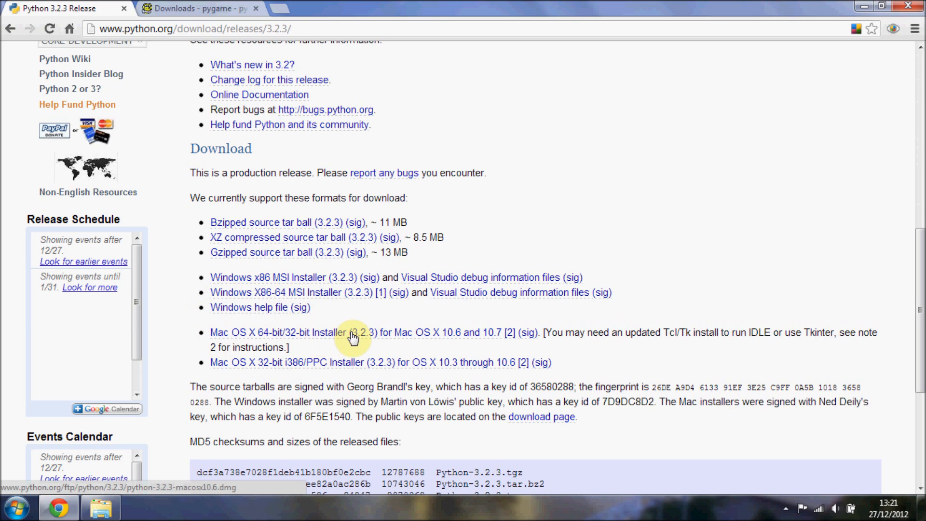
mouse_move(360, 313)
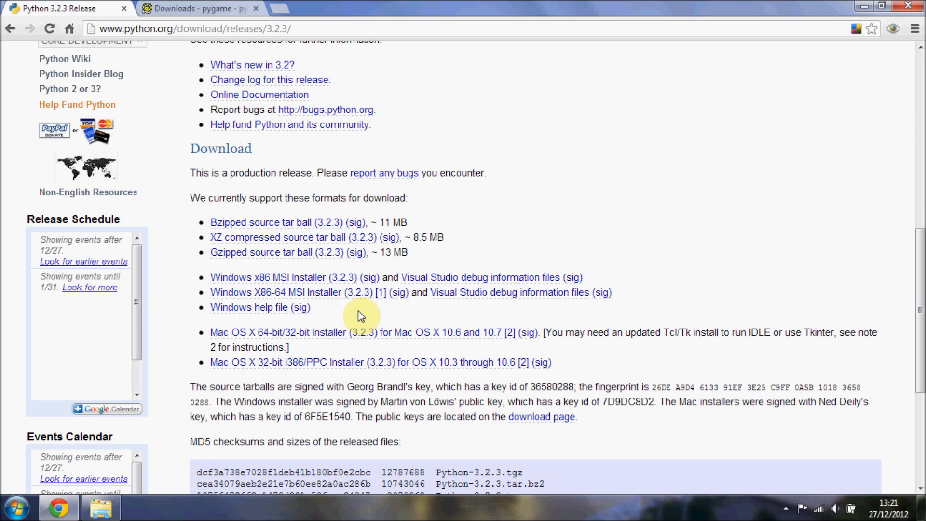
mouse_move(266, 282)
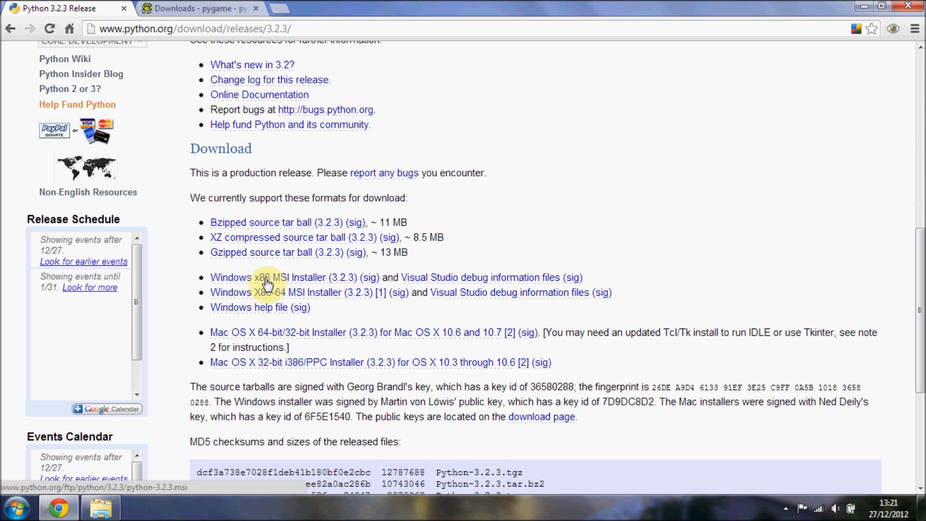
mouse_move(622, 187)
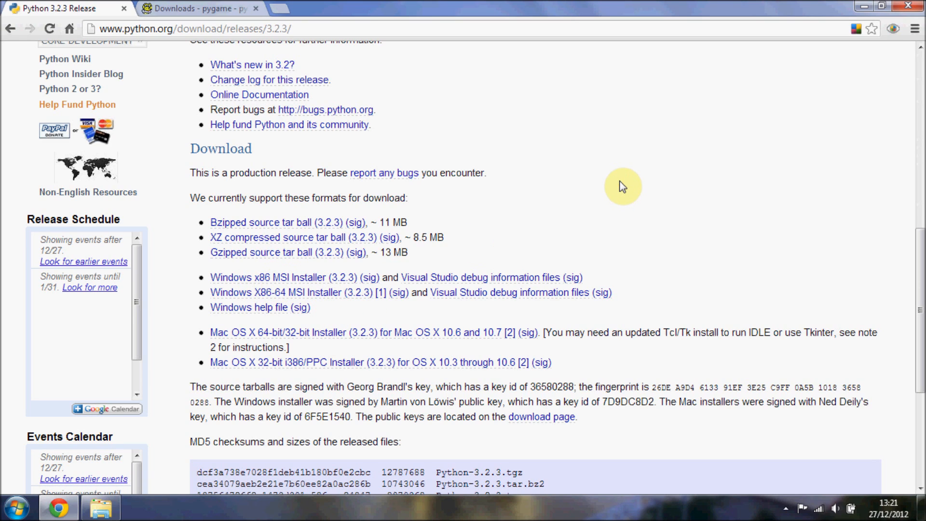
mouse_move(203, 8)
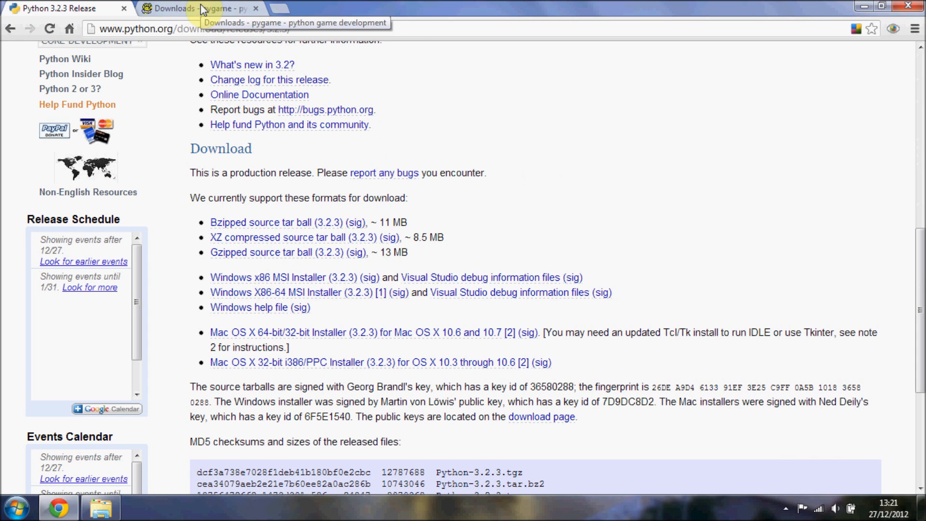
click(195, 8)
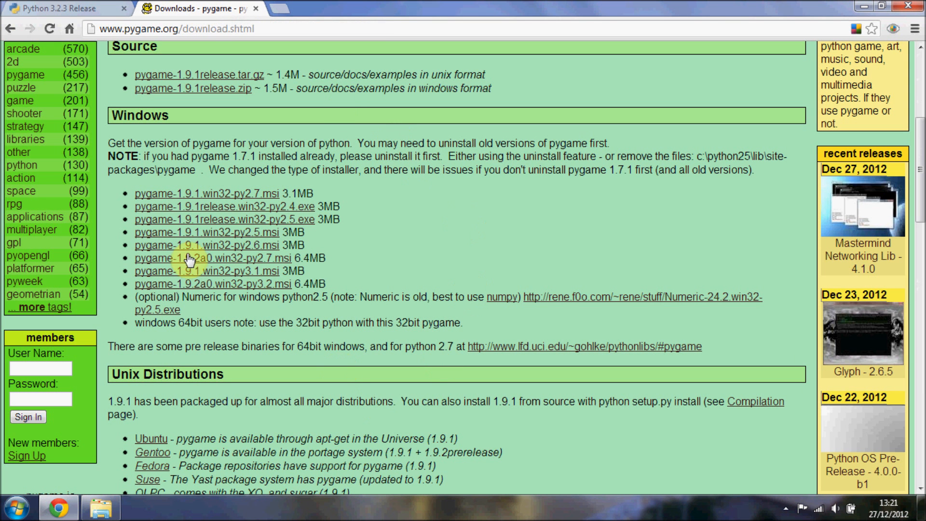
mouse_move(195, 166)
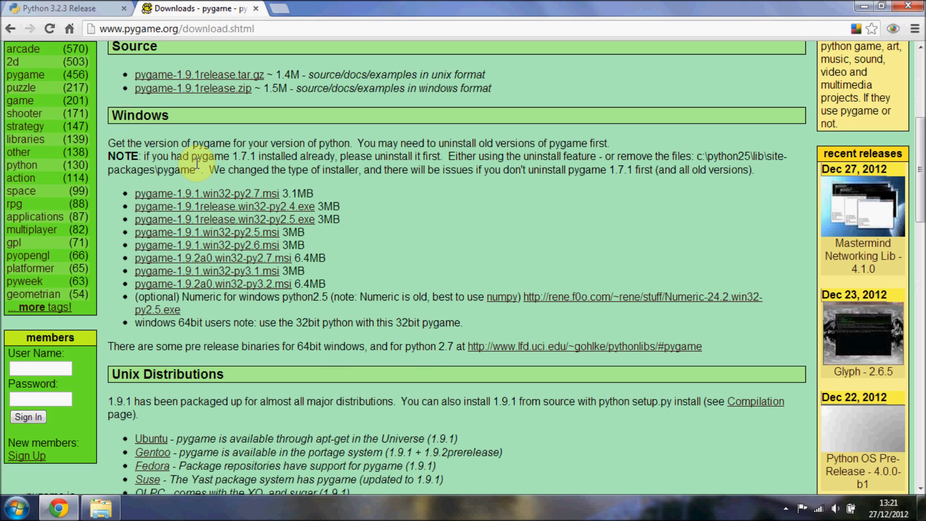
mouse_move(180, 278)
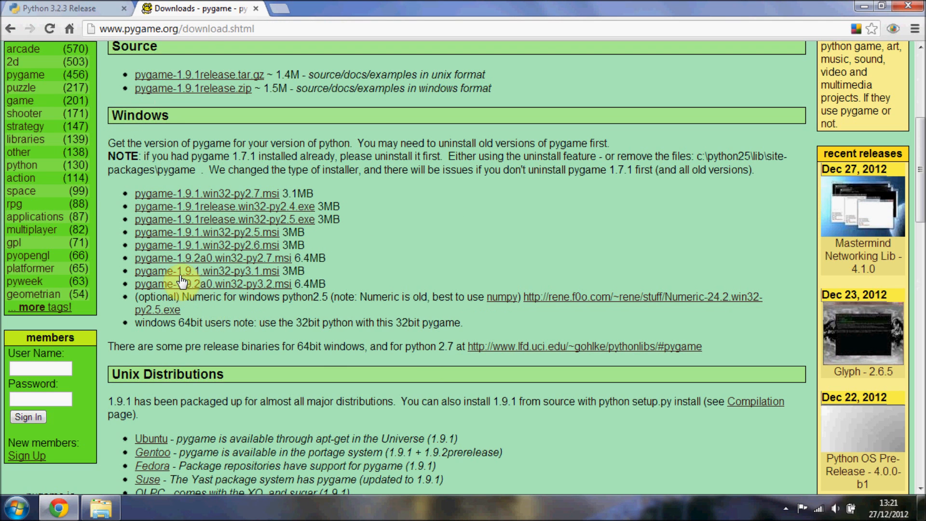
scroll(up, 3)
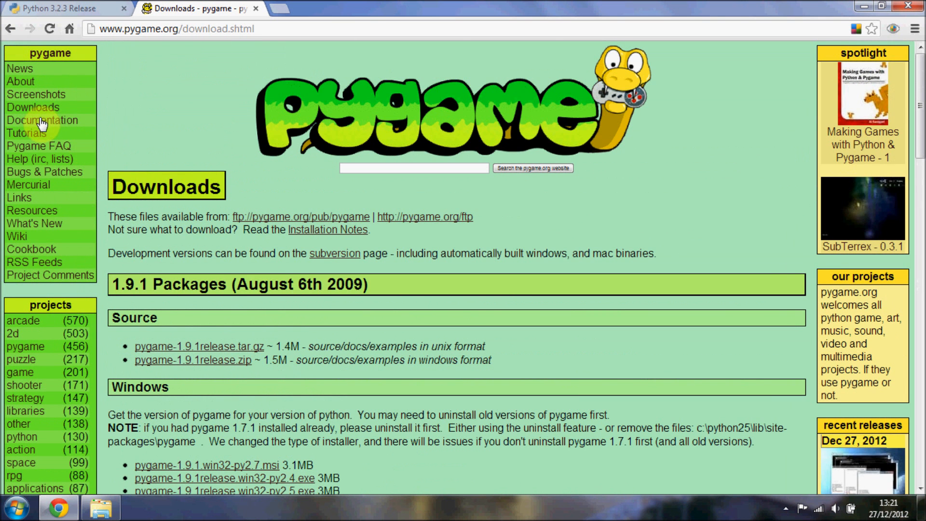
mouse_move(182, 336)
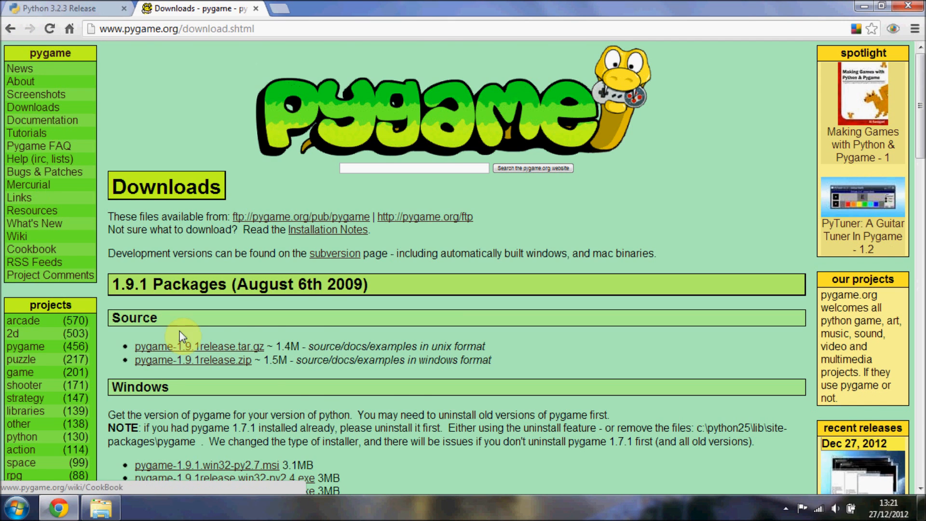
scroll(down, 3)
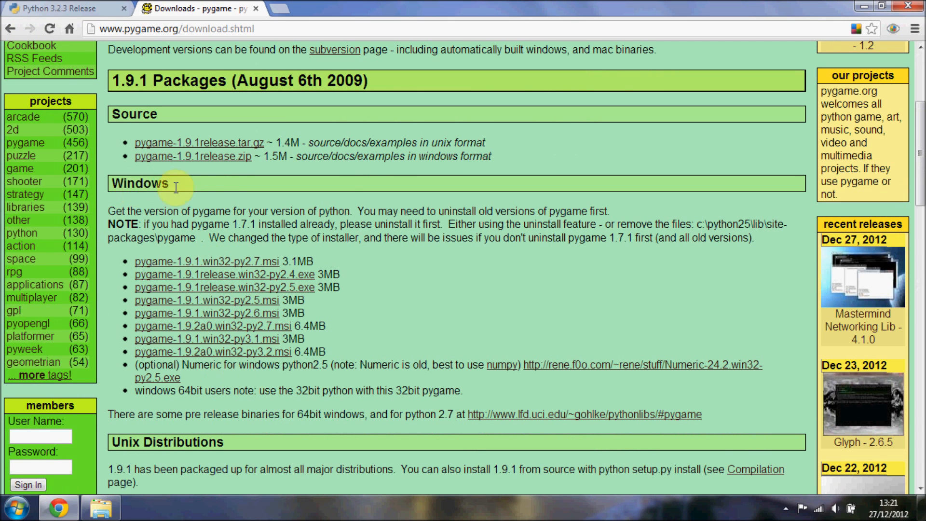
scroll(down, 3)
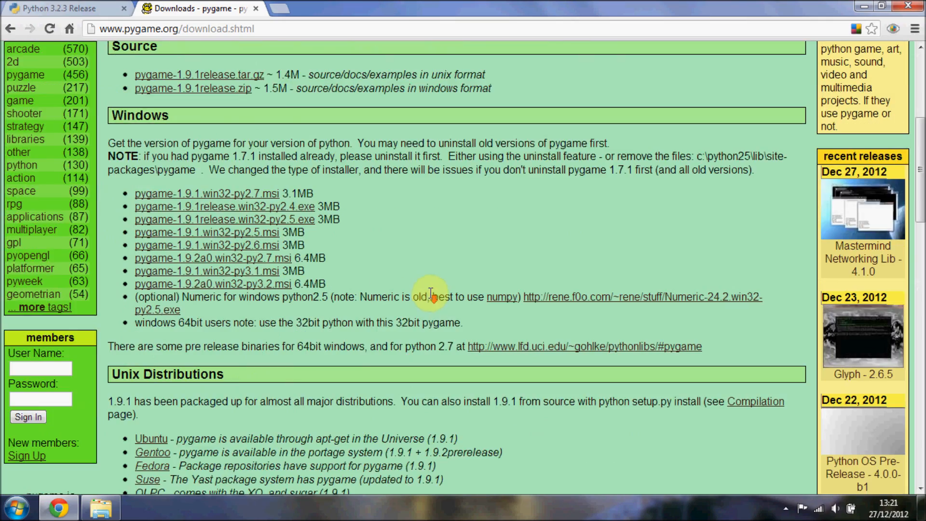
scroll(down, 3)
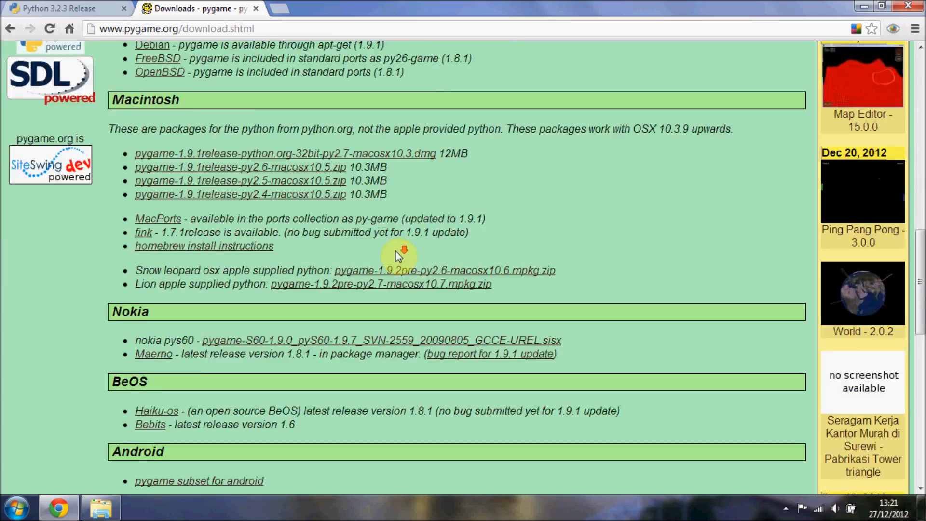
scroll(up, 3)
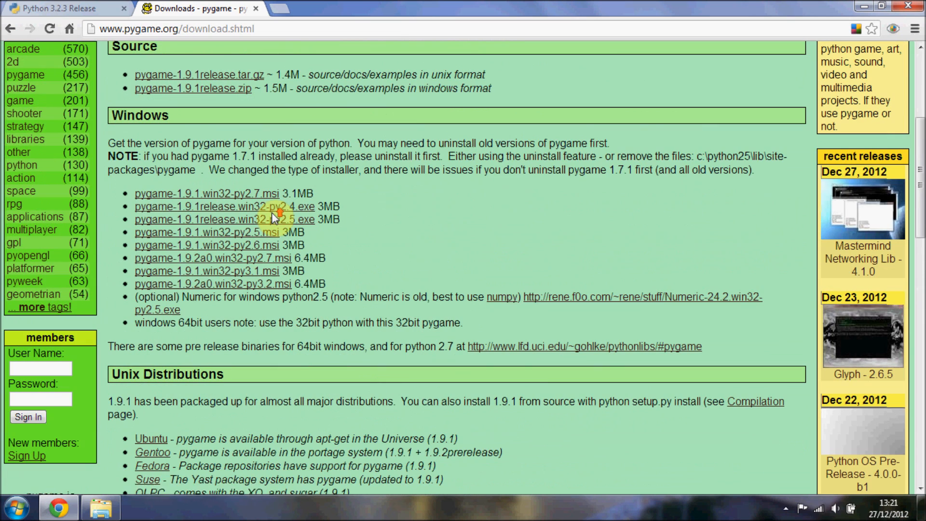
mouse_move(212, 290)
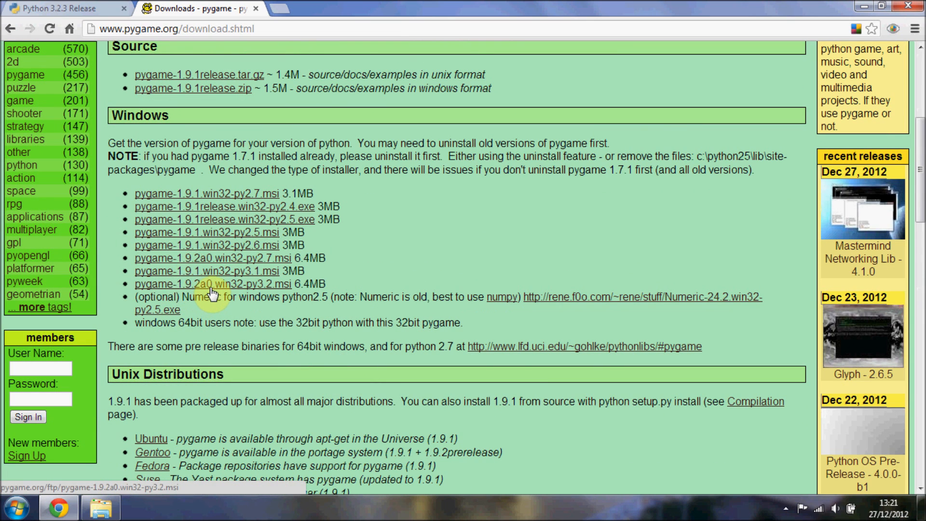
mouse_move(177, 289)
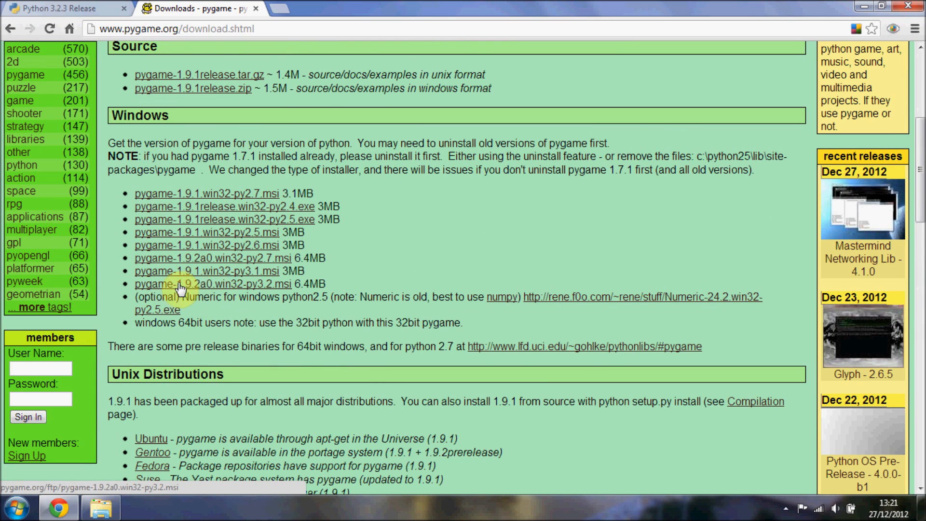
mouse_move(208, 290)
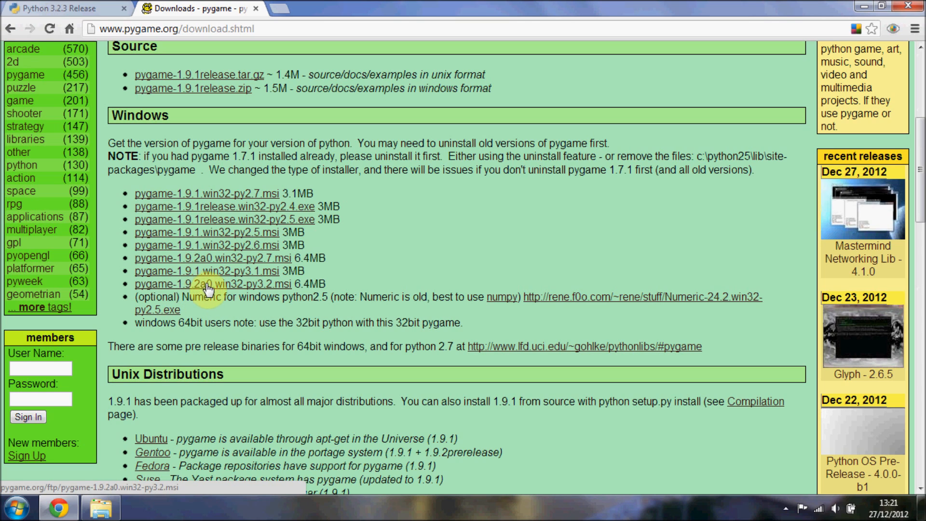
mouse_move(408, 279)
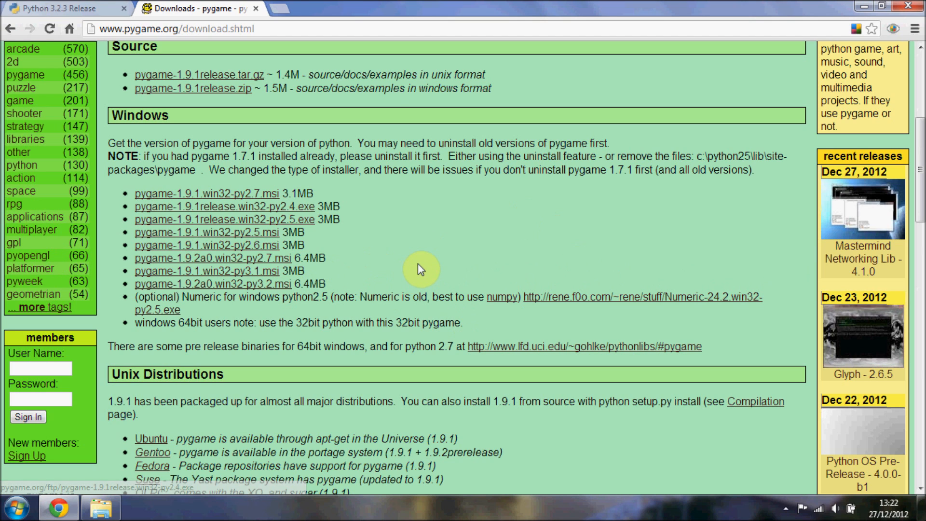
click(59, 8)
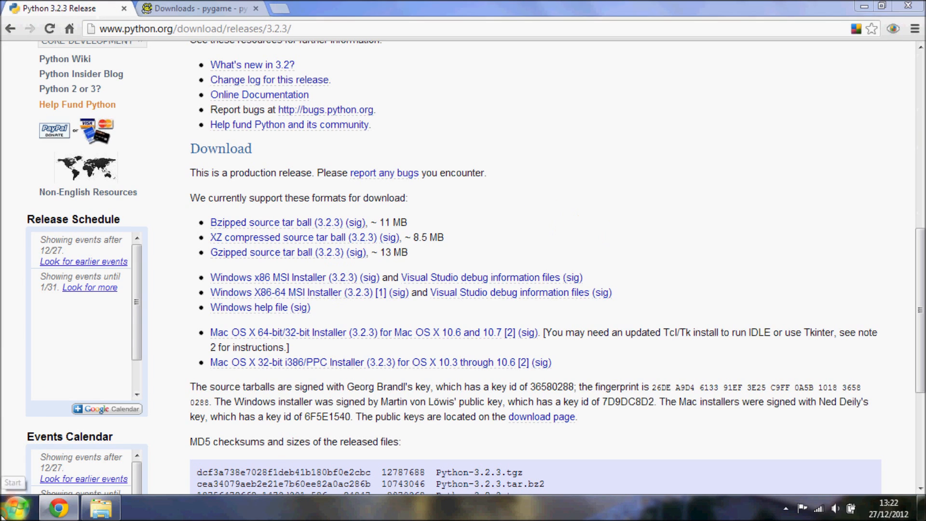
- Launch IDLE (Python GUI) from the Python 3.2 group under All Programs
click(16, 507)
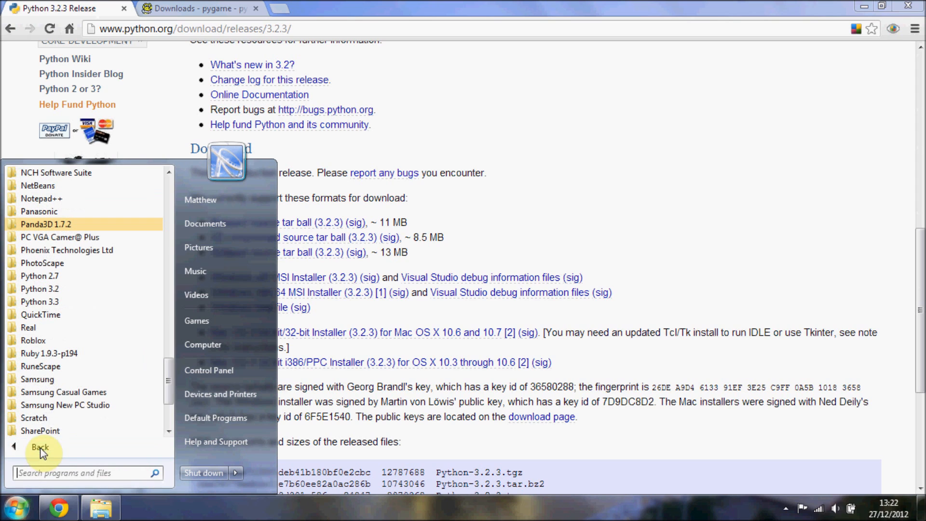
mouse_move(92, 290)
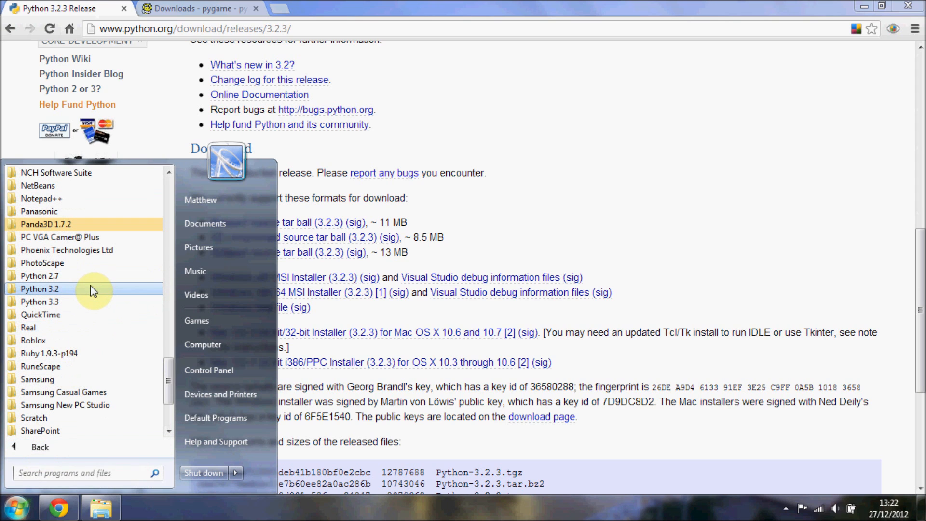
click(39, 289)
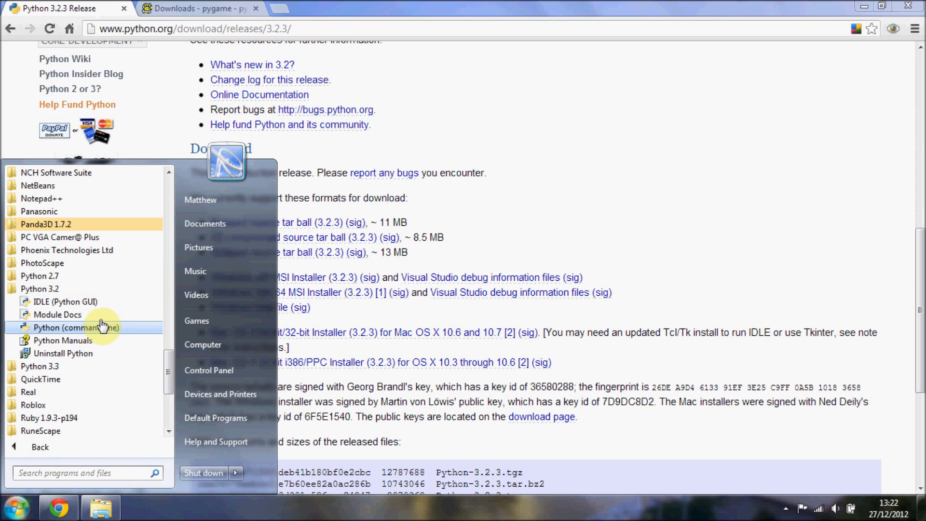
mouse_move(66, 301)
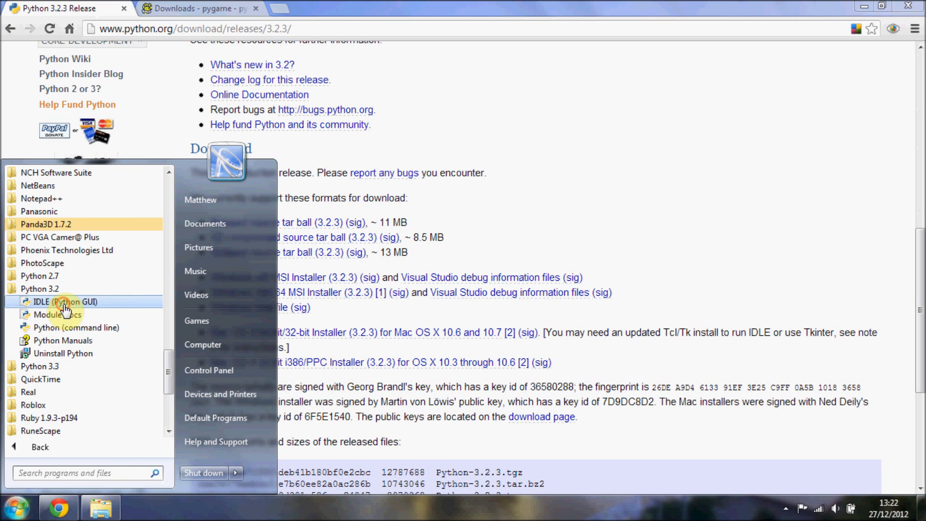
click(66, 302)
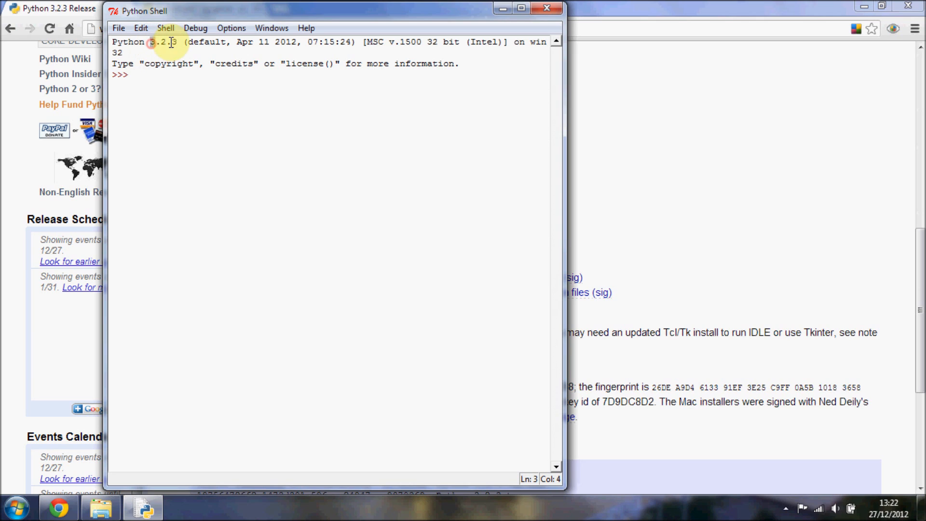
mouse_move(195, 116)
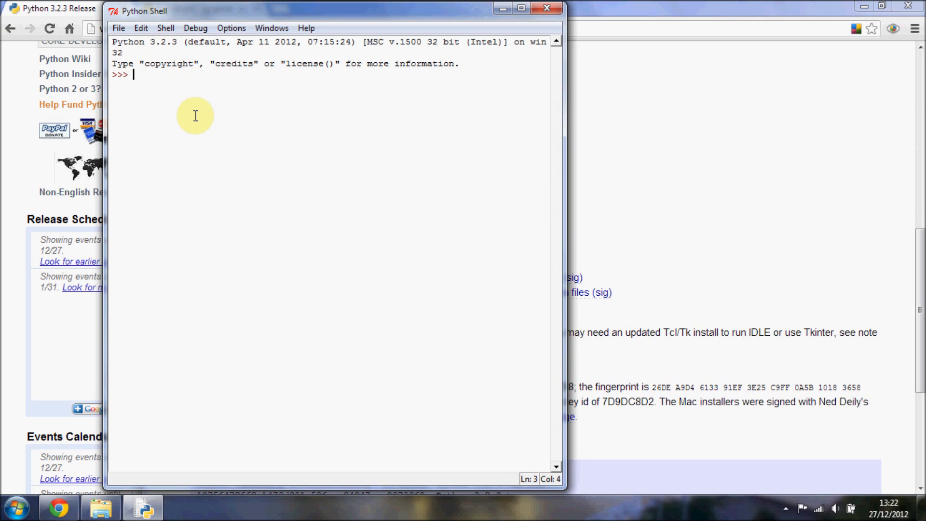
mouse_move(193, 121)
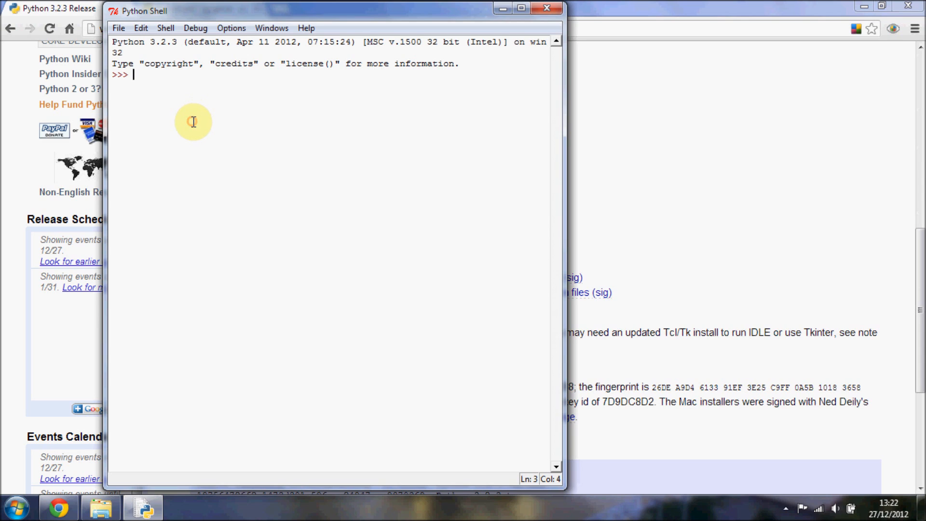
mouse_move(207, 14)
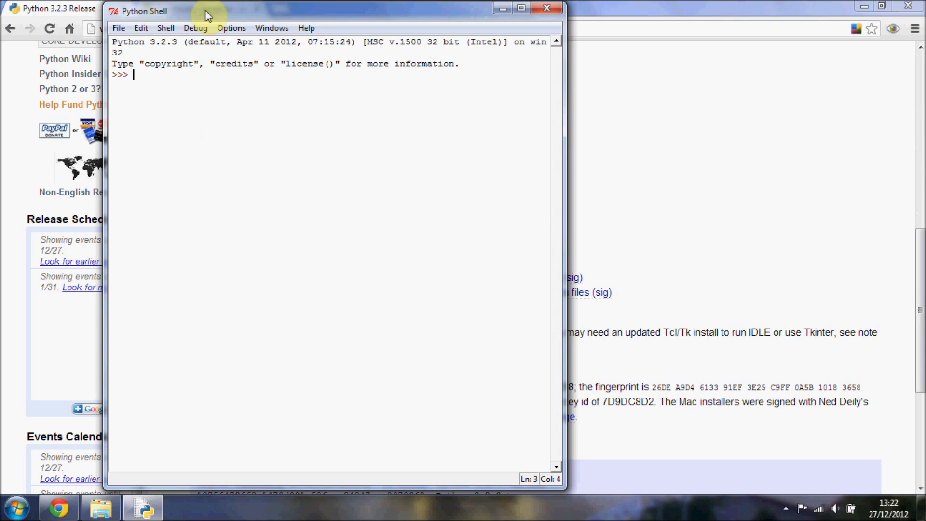
mouse_move(234, 145)
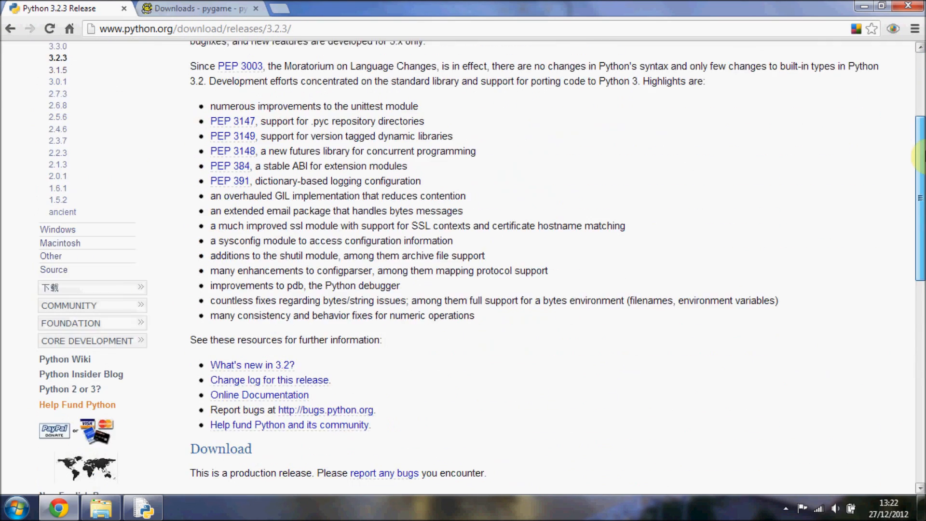
- Scroll over the Python 3.2.3 release page, then restore the IDLE shell from the taskbar
scroll(down, 3)
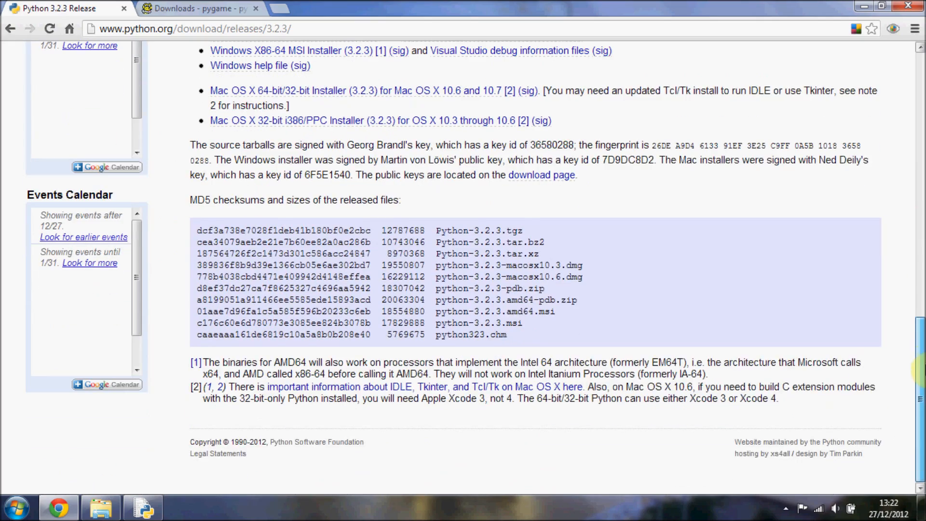
scroll(up, 3)
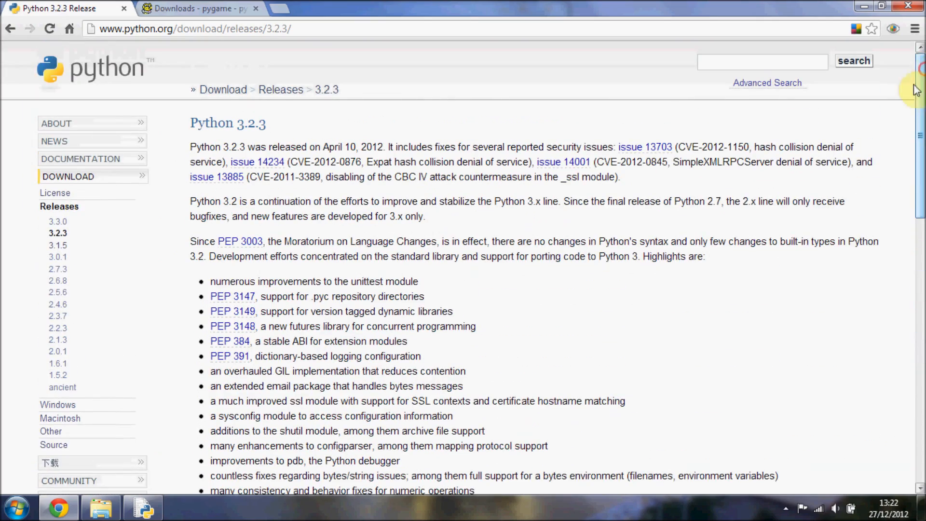
mouse_move(738, 128)
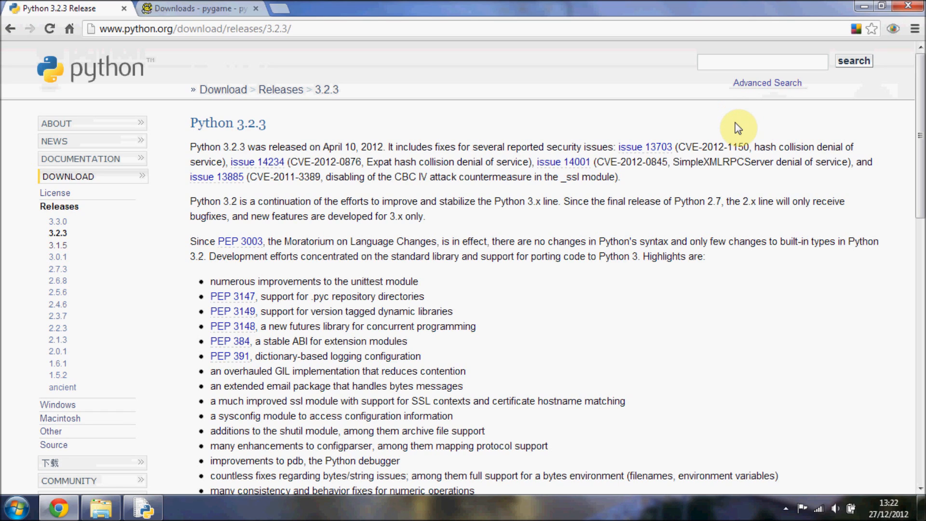
mouse_move(516, 110)
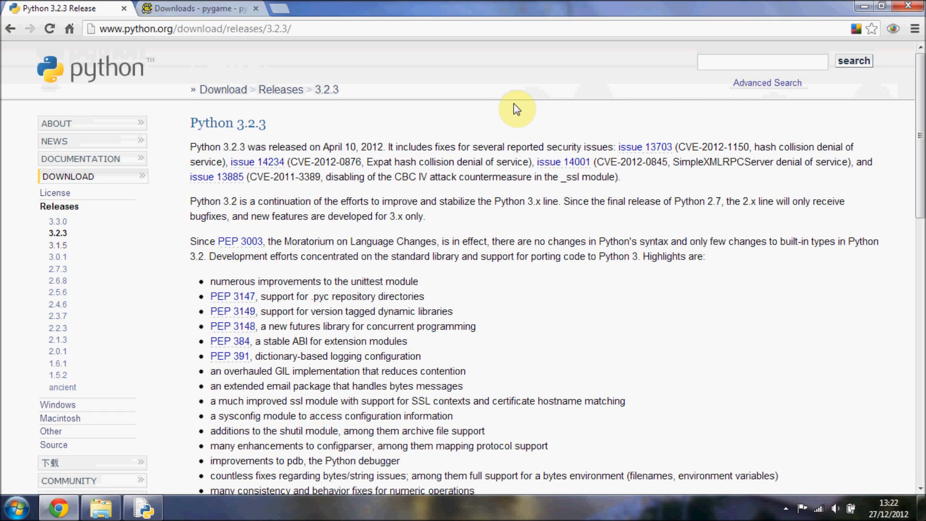
mouse_move(180, 499)
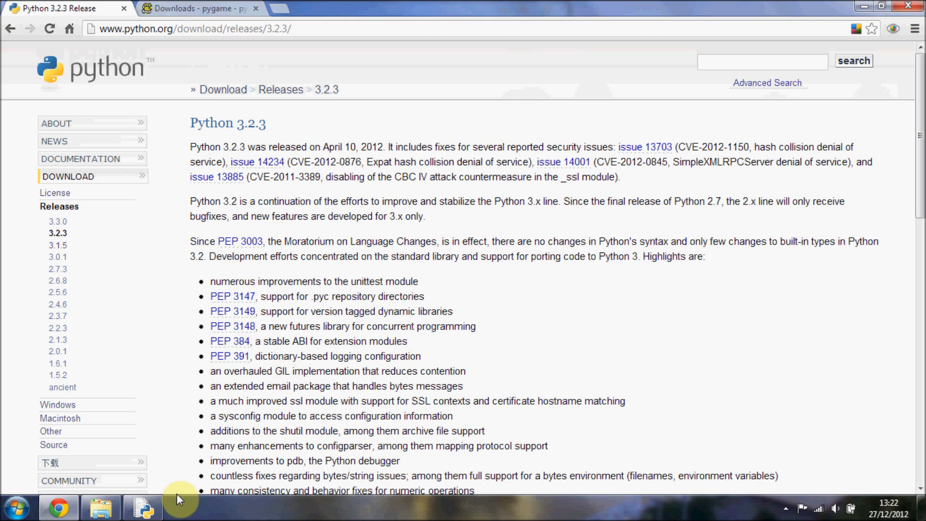
click(143, 507)
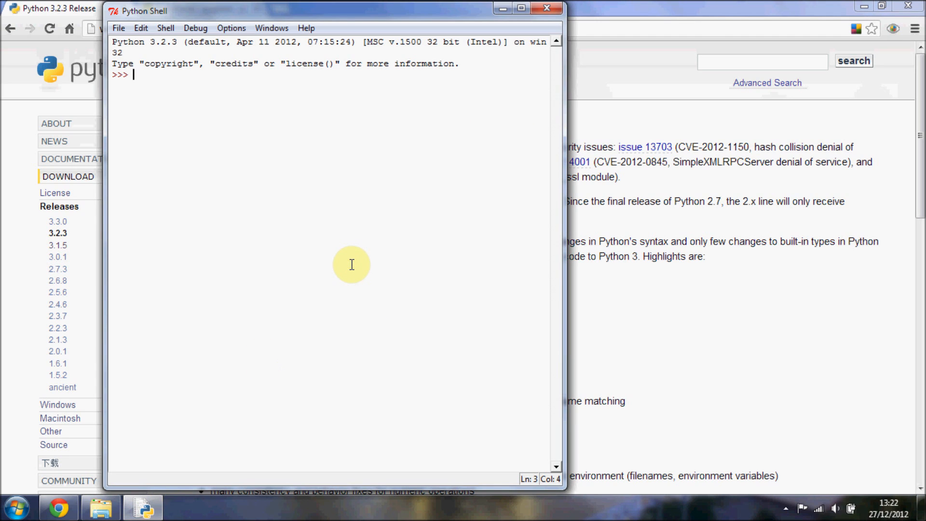
mouse_move(100, 508)
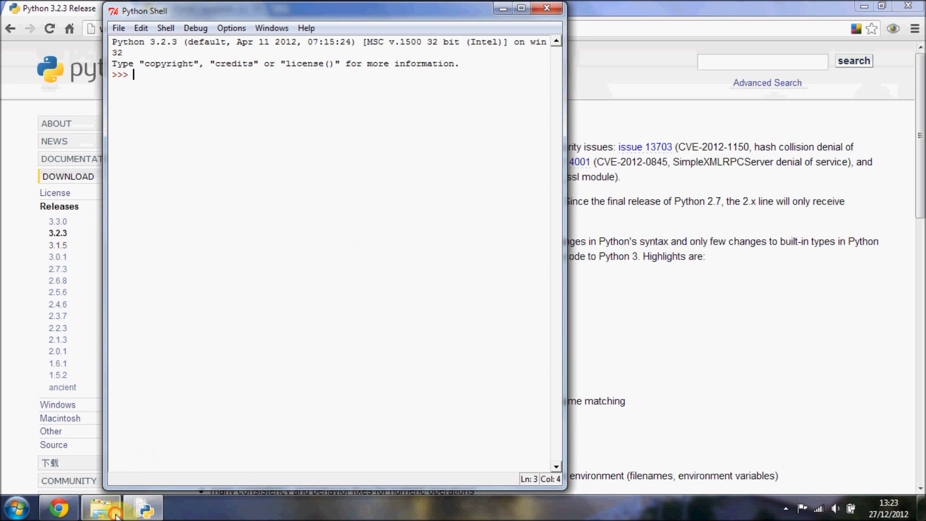
- Bring Windows Explorer forward, showing the empty python_youtube folder in Documents
click(100, 508)
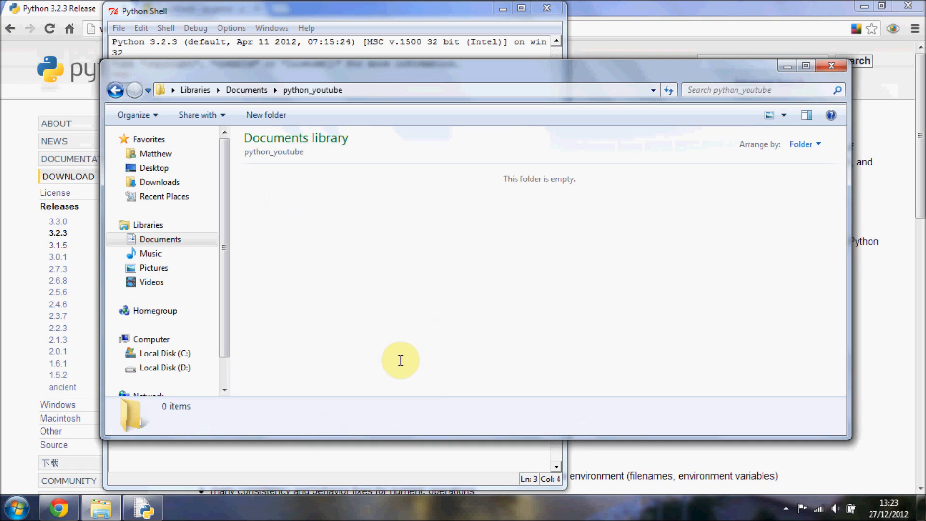
mouse_move(408, 213)
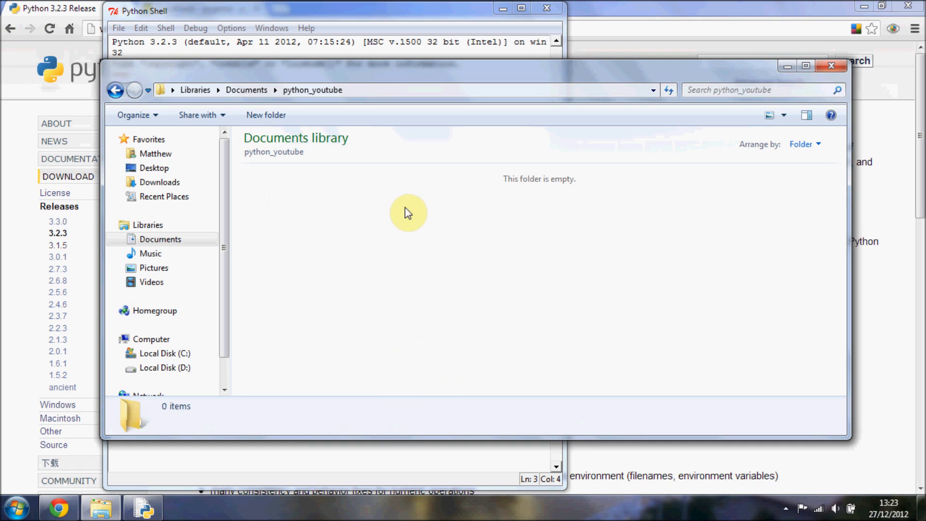
mouse_move(523, 203)
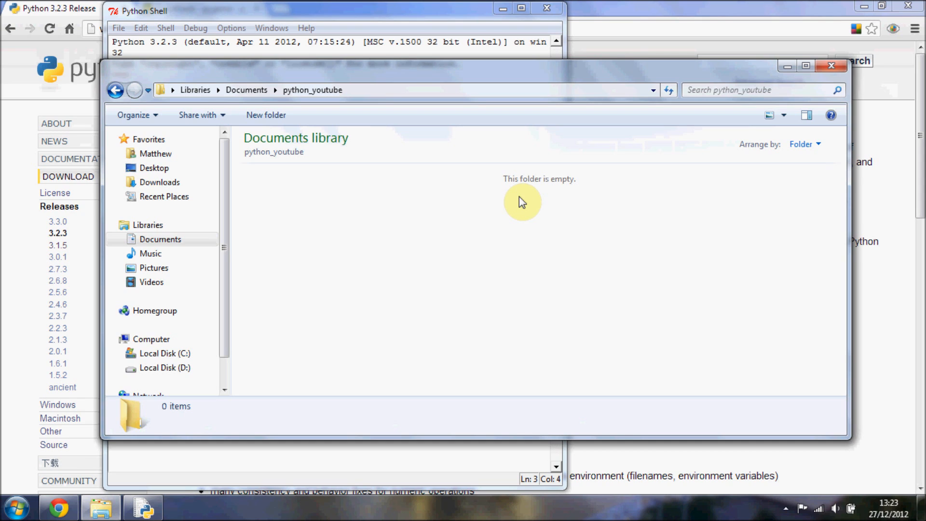
mouse_move(549, 216)
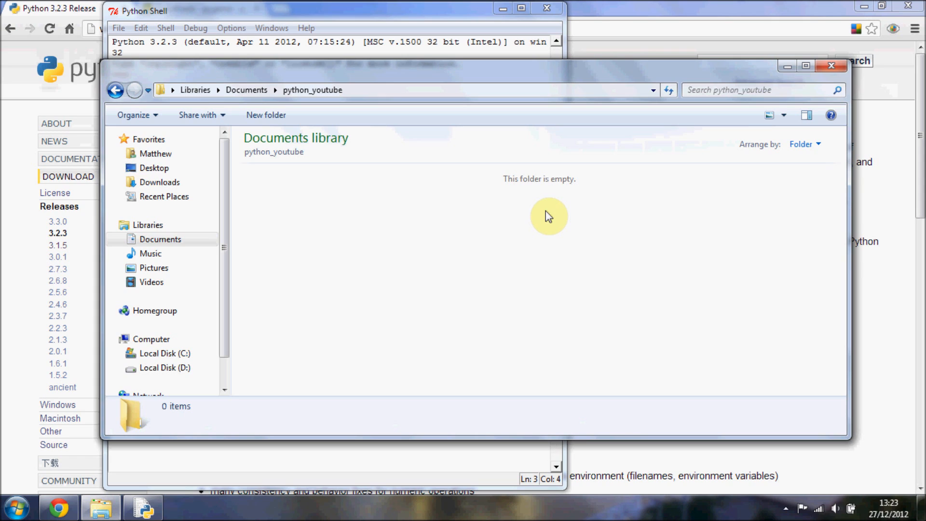
mouse_move(394, 203)
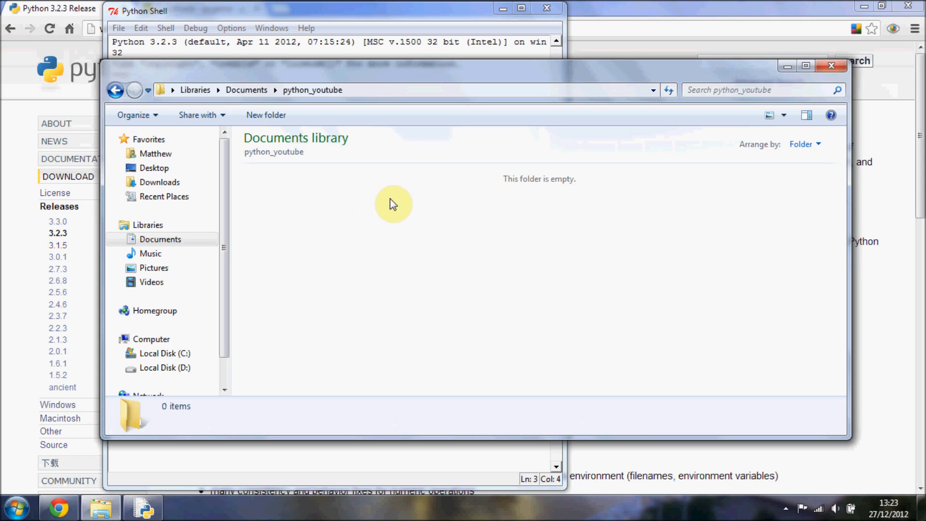
mouse_move(467, 232)
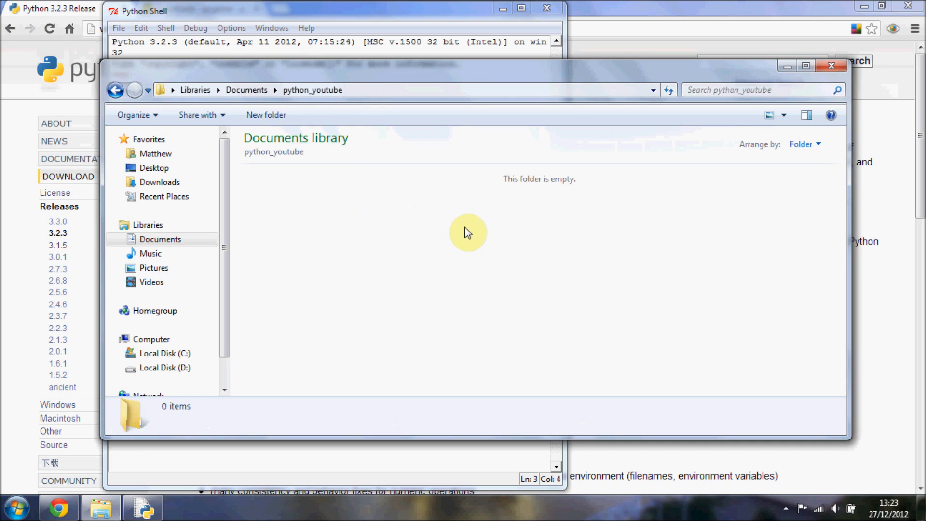
mouse_move(630, 316)
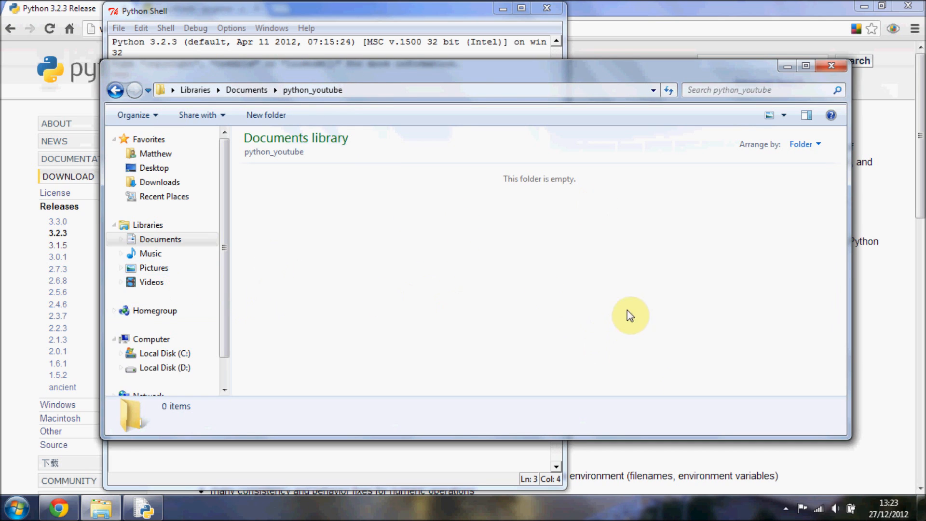
mouse_move(511, 274)
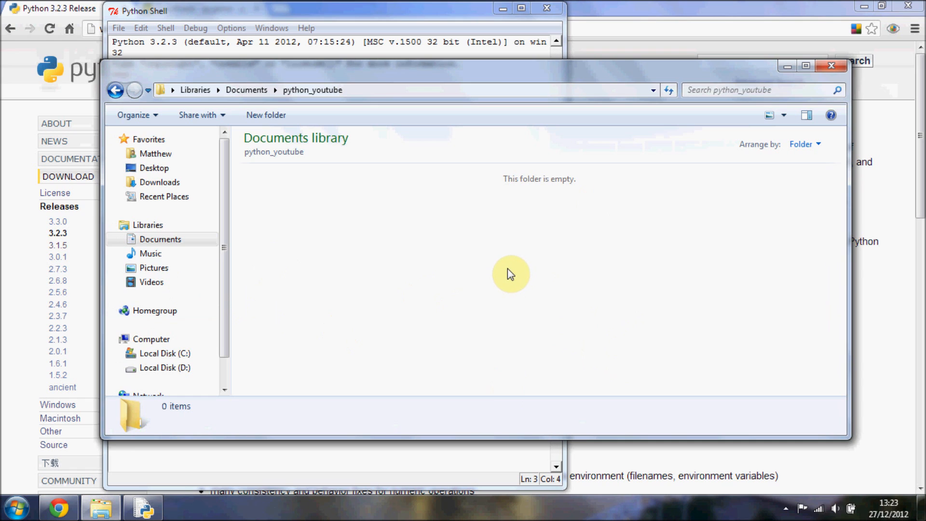
mouse_move(252, 242)
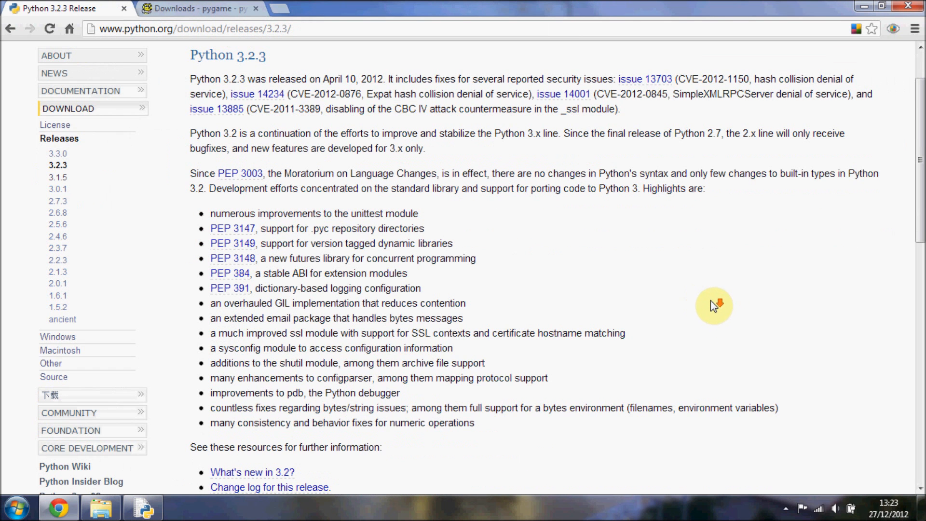
mouse_move(712, 297)
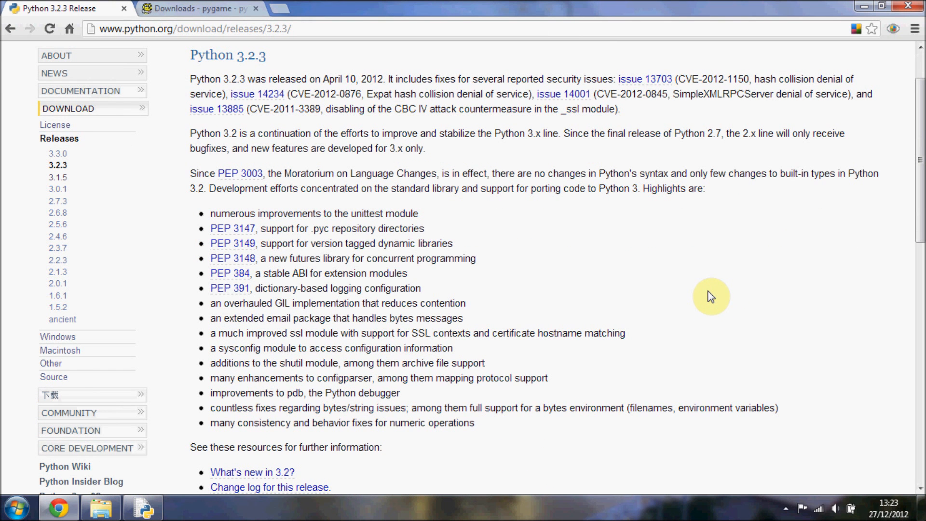
scroll(up, 3)
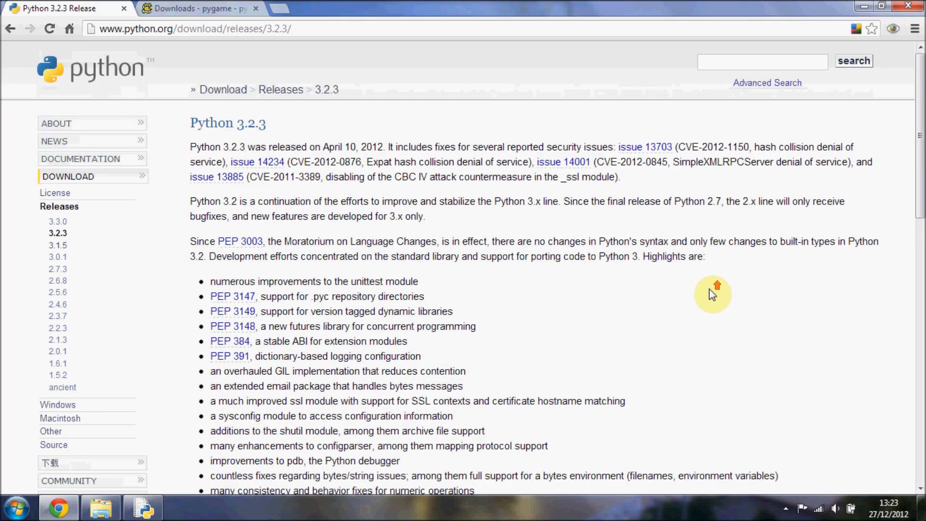
scroll(down, 3)
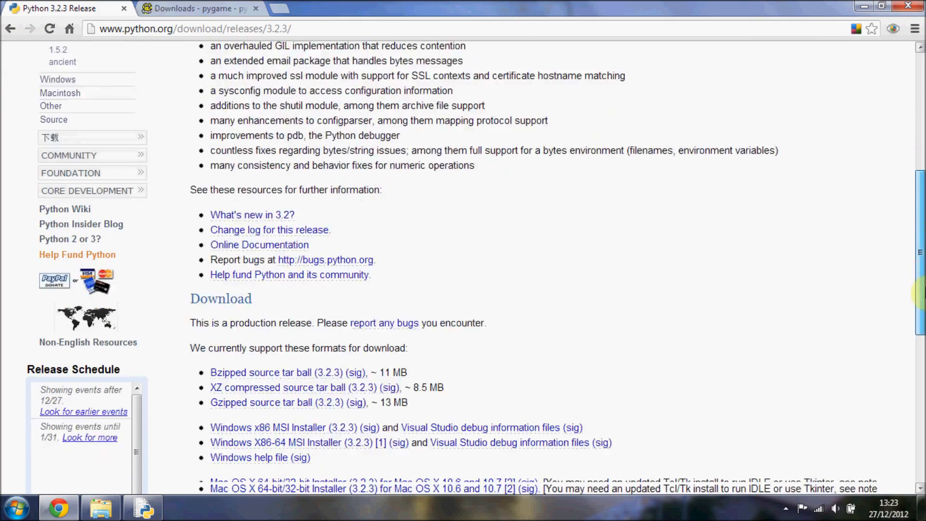
scroll(down, 3)
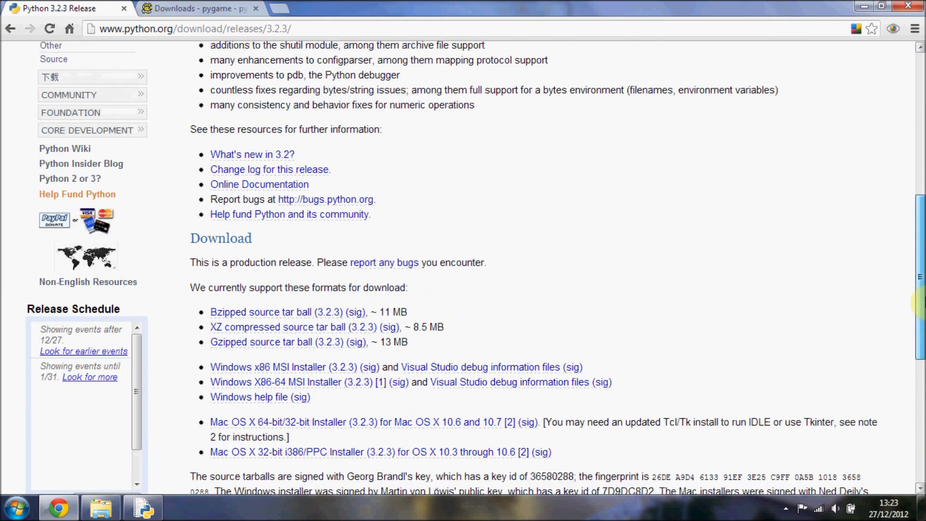
scroll(up, 3)
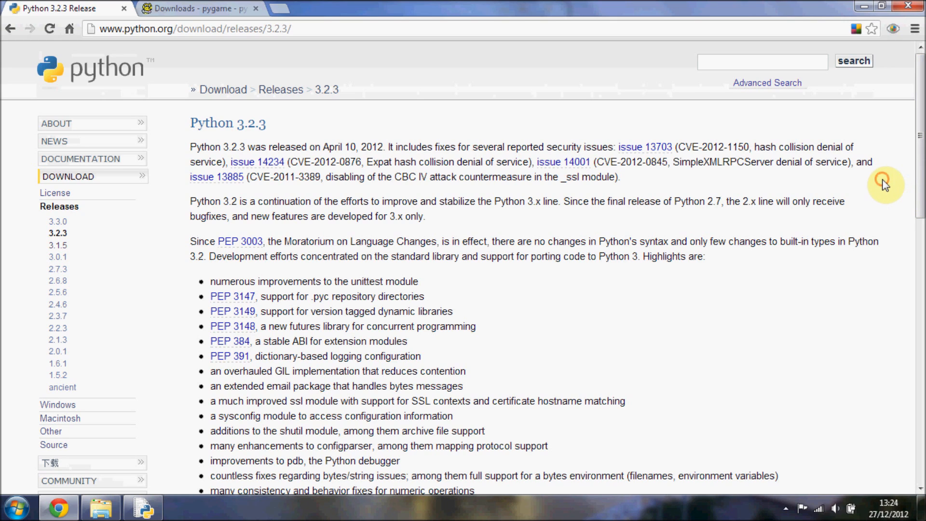
mouse_move(885, 185)
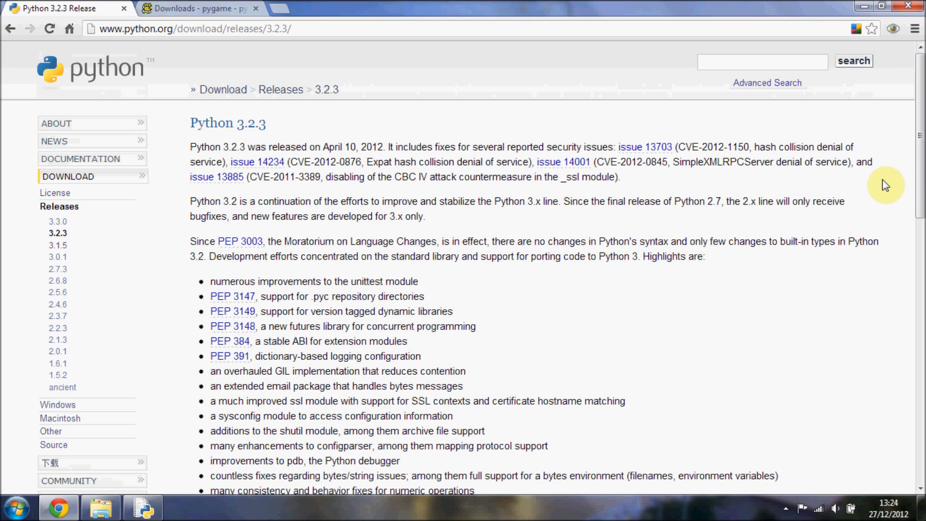